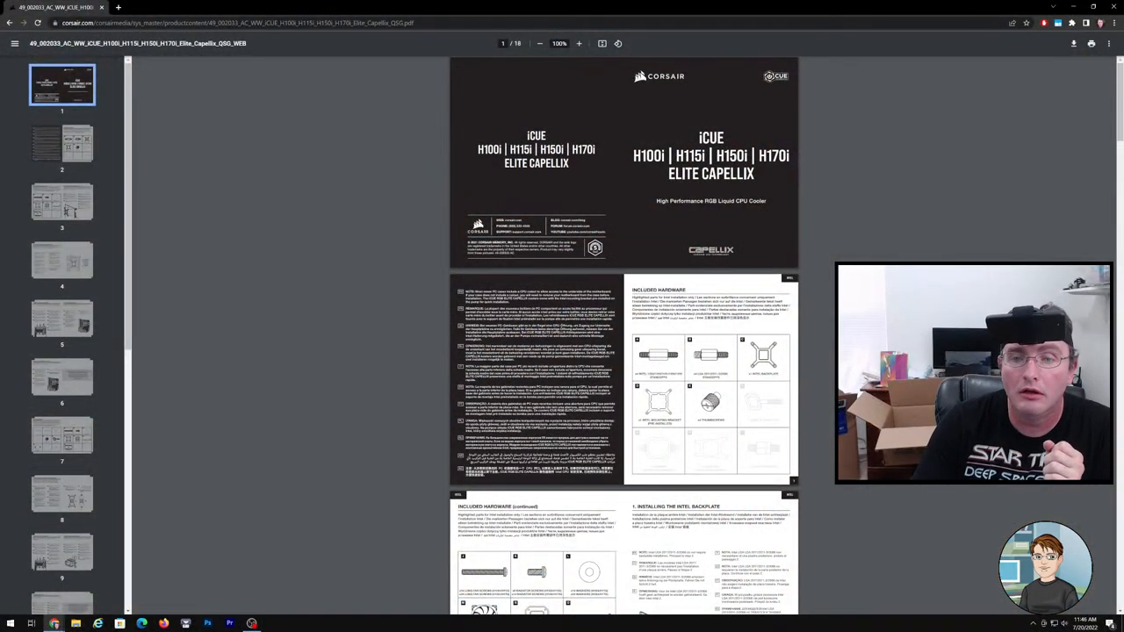
# Step: Scroll the Corsair PDF past the Intel pages to the AMD AM4 included-hardware page
pyautogui.scroll(-3)
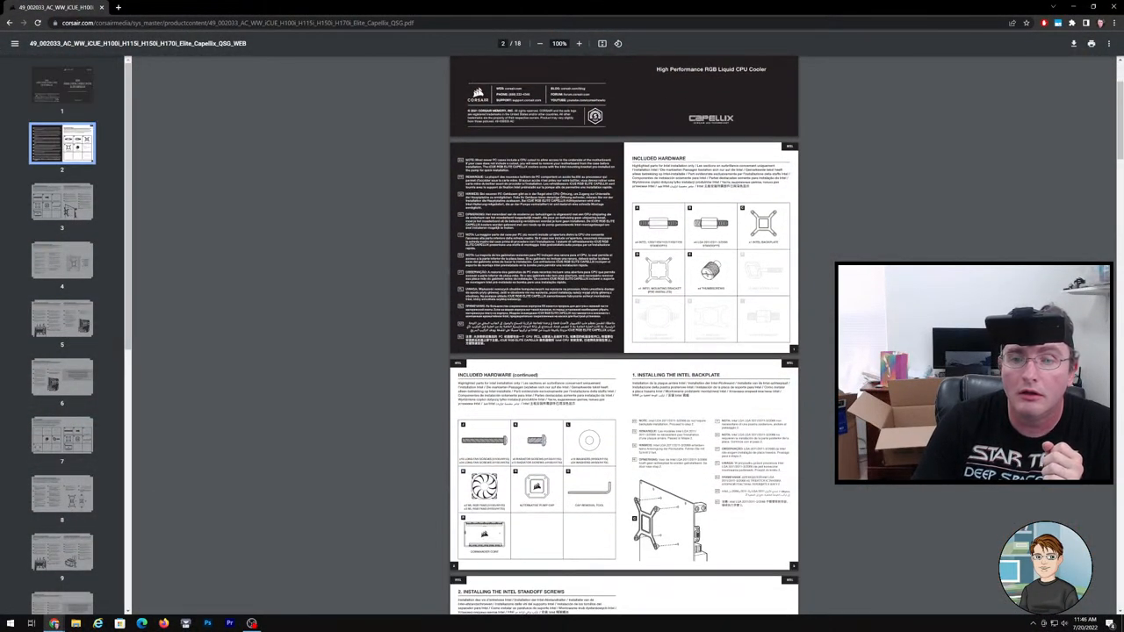
pyautogui.scroll(-3)
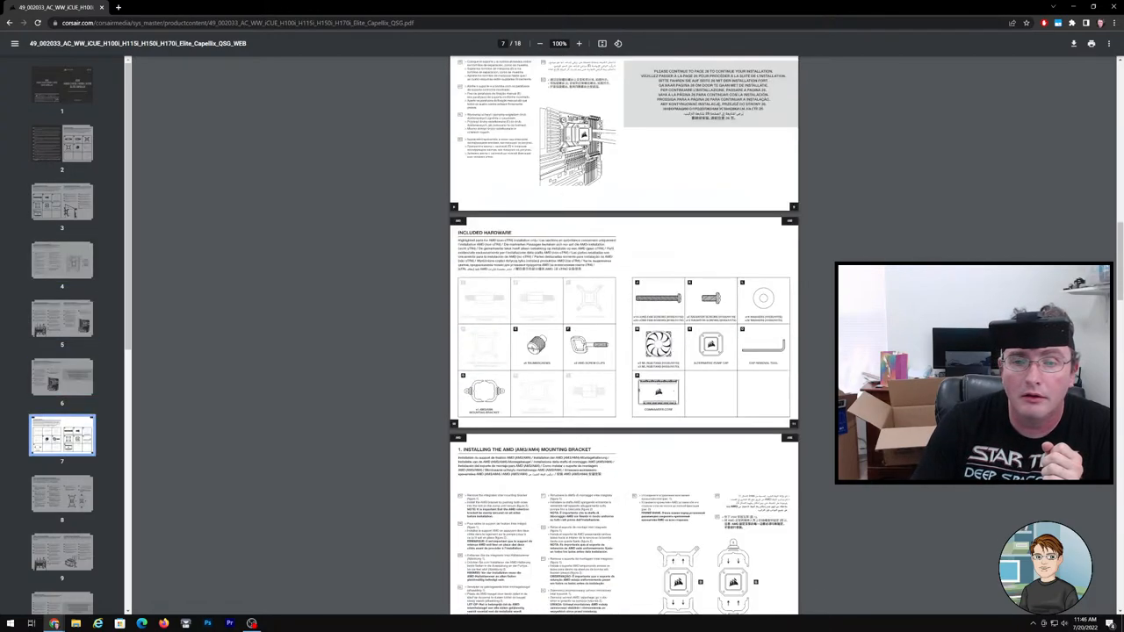
pyautogui.scroll(-3)
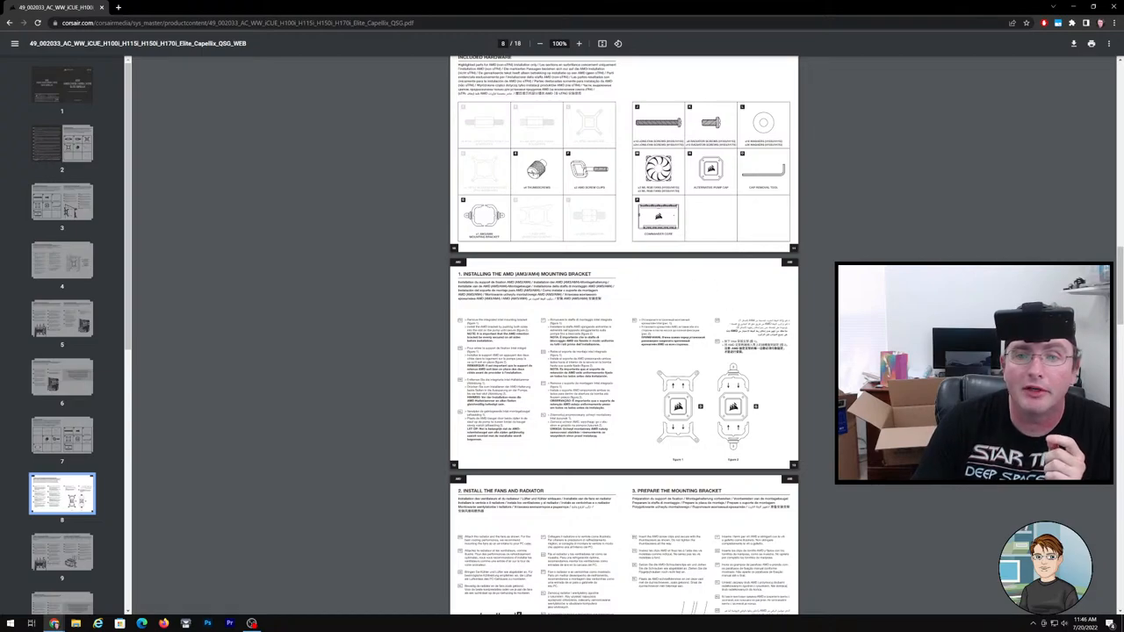
pyautogui.scroll(3)
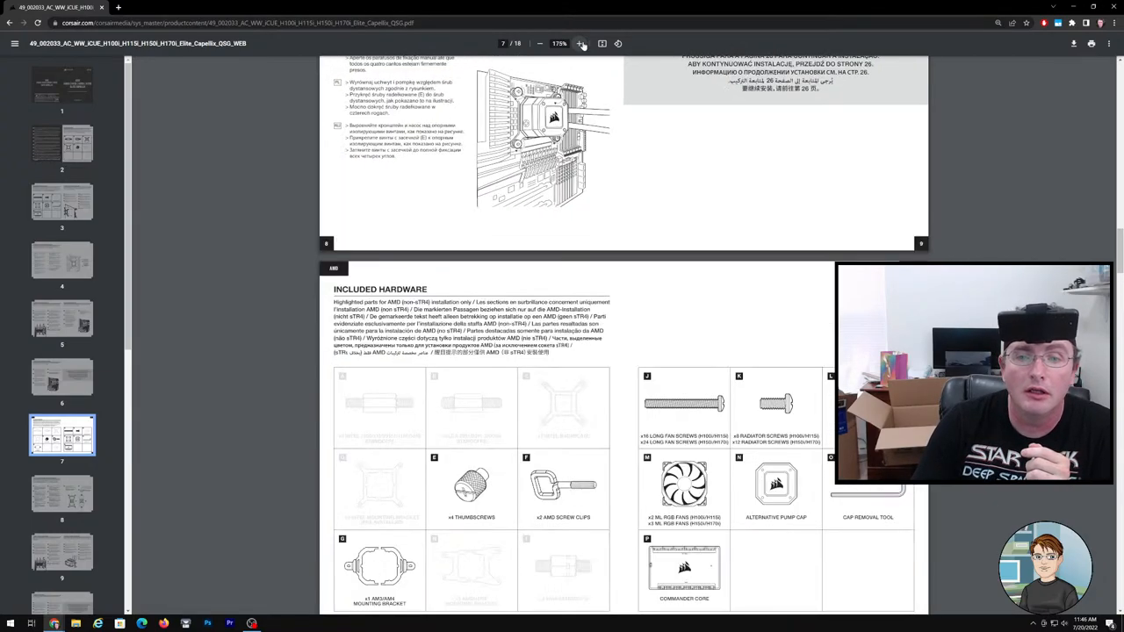
# Step: Skim the rest of the Corsair manual down through the FAQ section
pyautogui.scroll(-3)
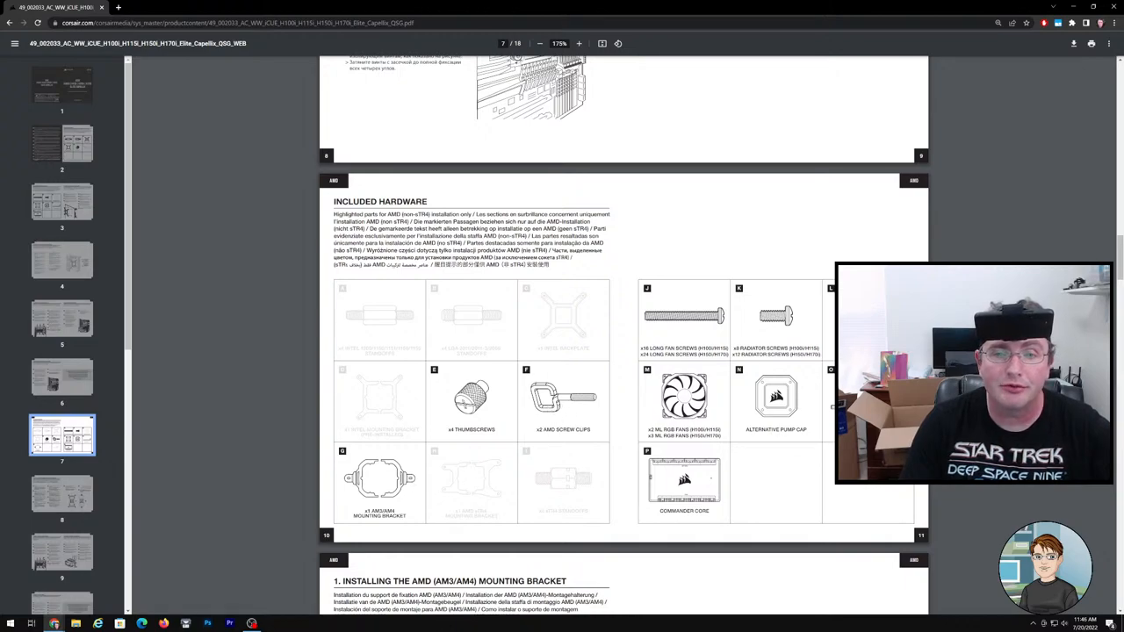
pyautogui.scroll(-3)
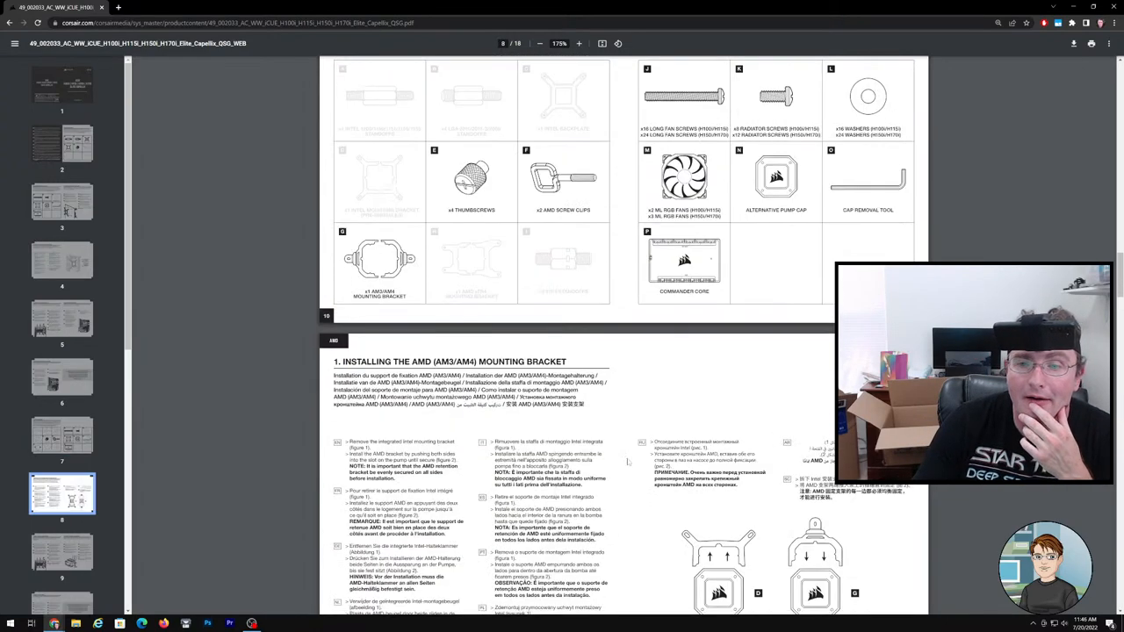
pyautogui.scroll(-3)
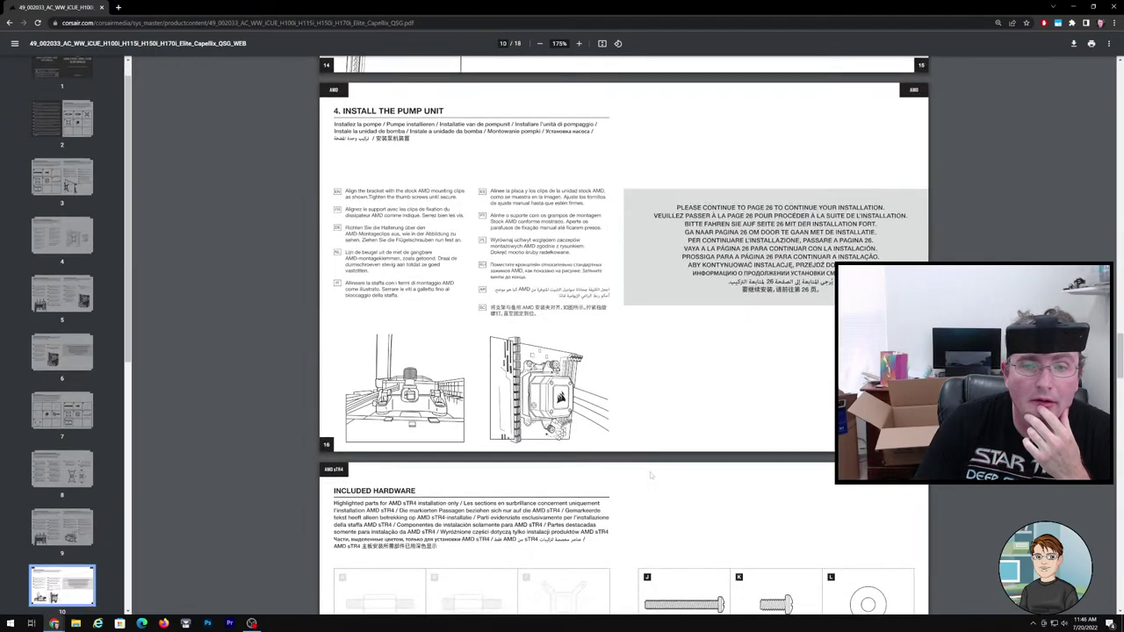
pyautogui.scroll(-3)
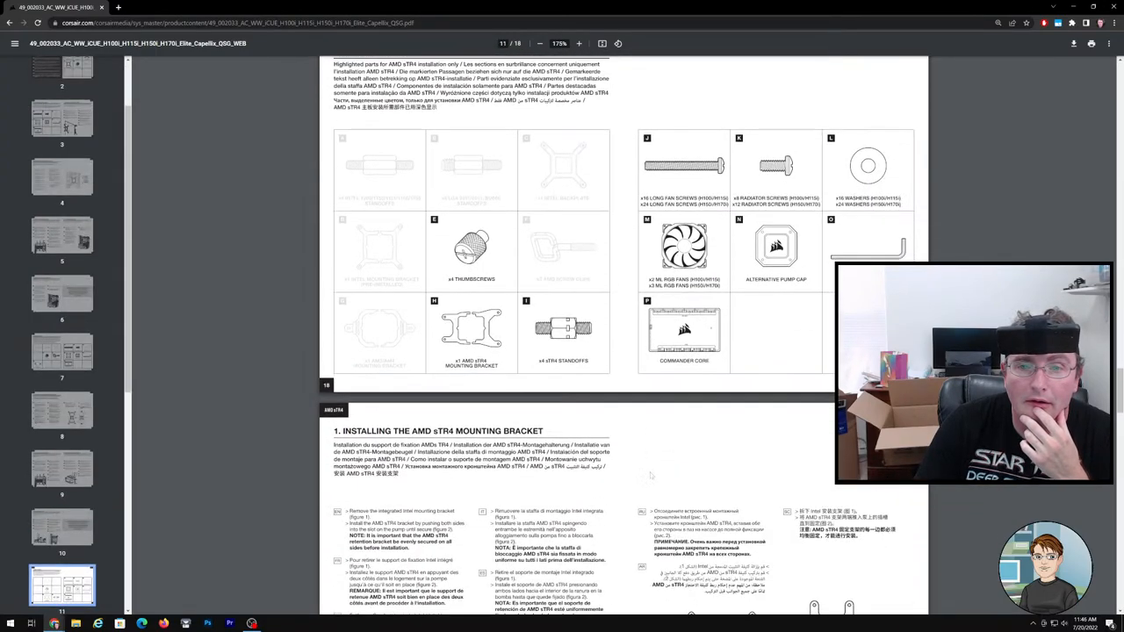
pyautogui.scroll(-3)
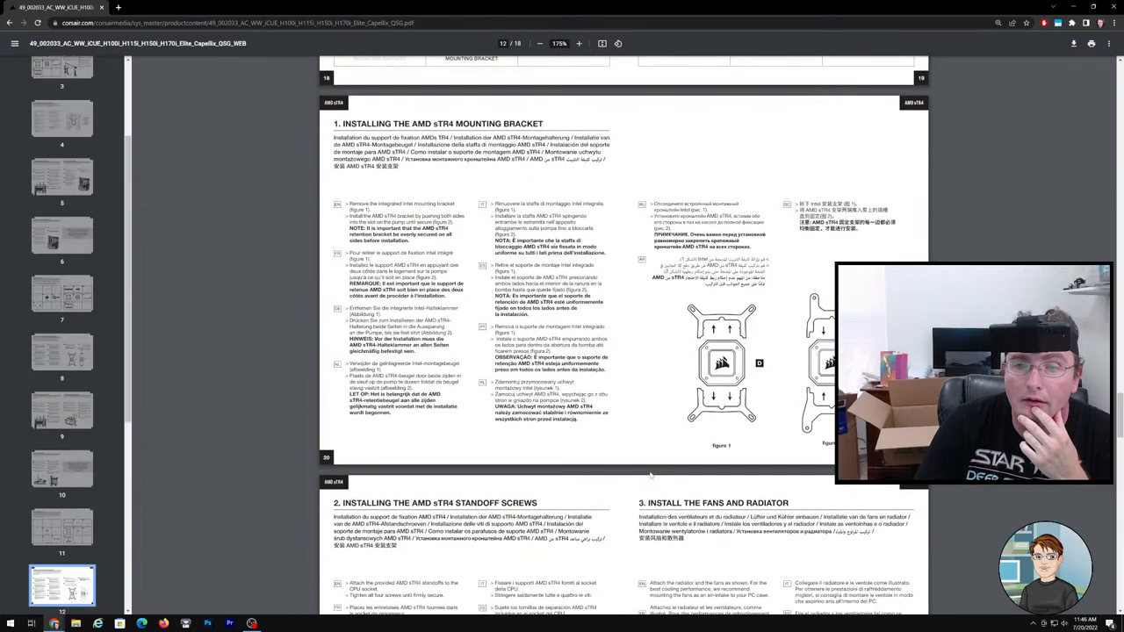
pyautogui.scroll(3)
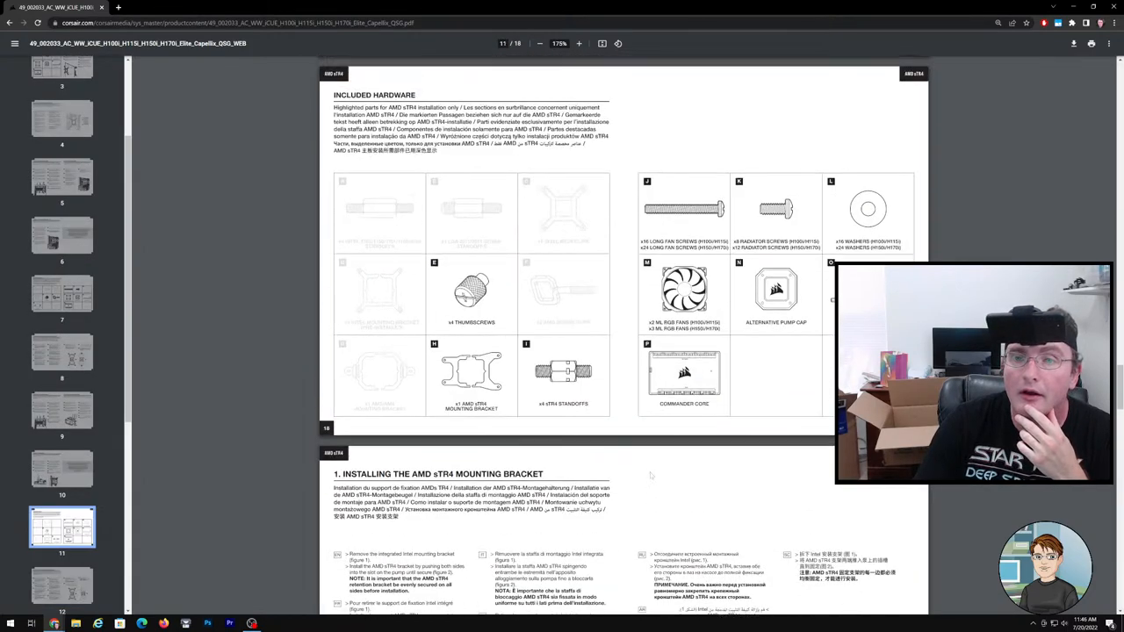
pyautogui.scroll(-3)
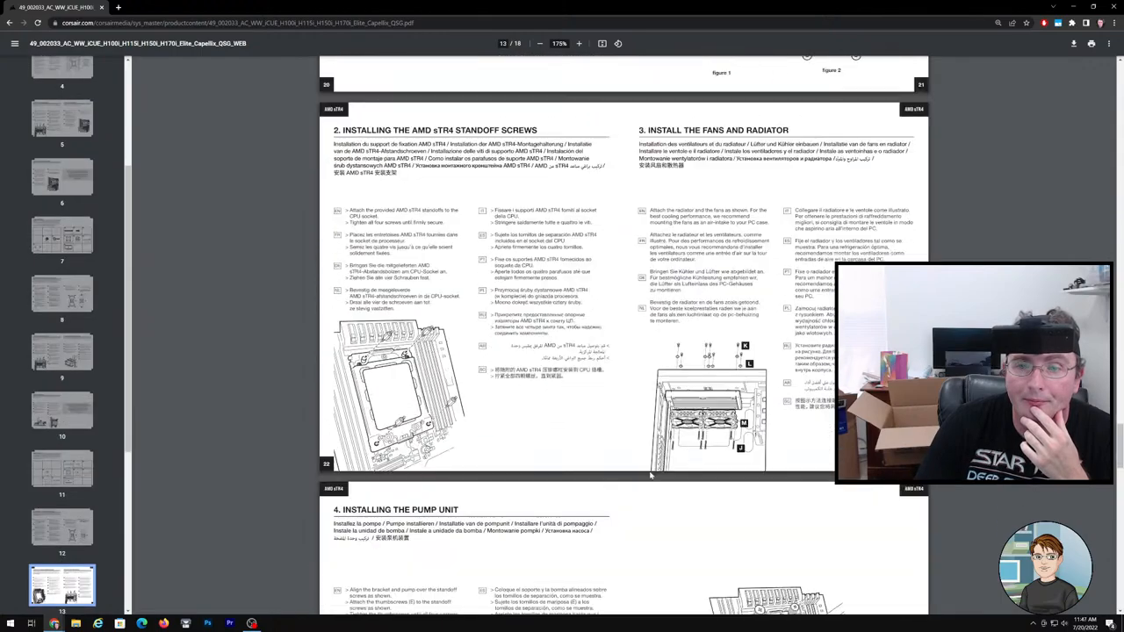
pyautogui.scroll(-3)
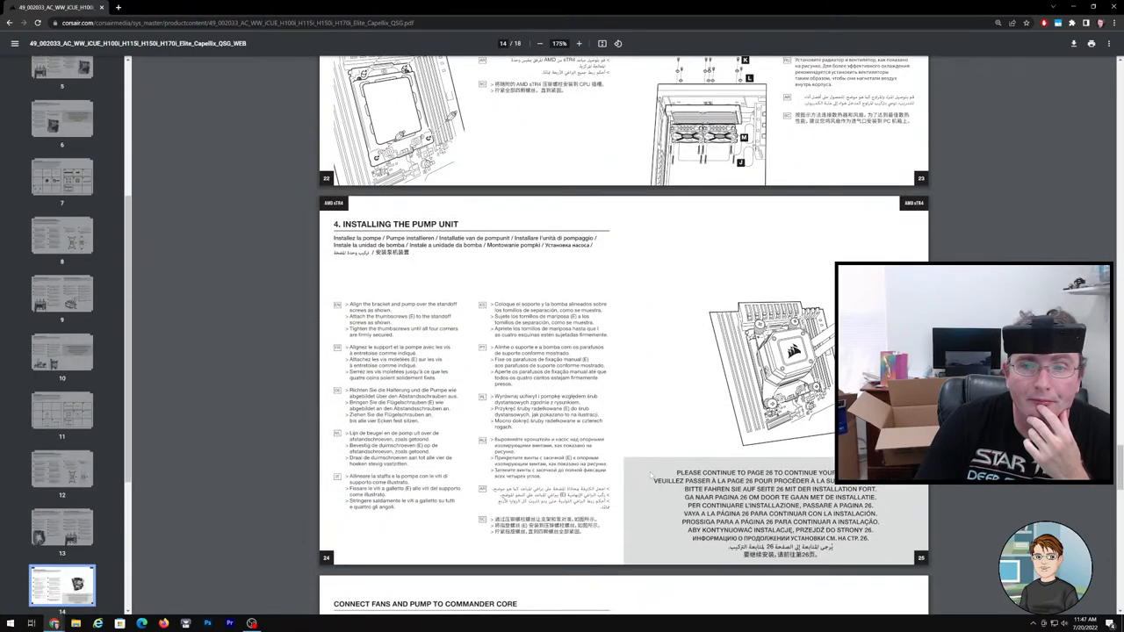
pyautogui.scroll(-3)
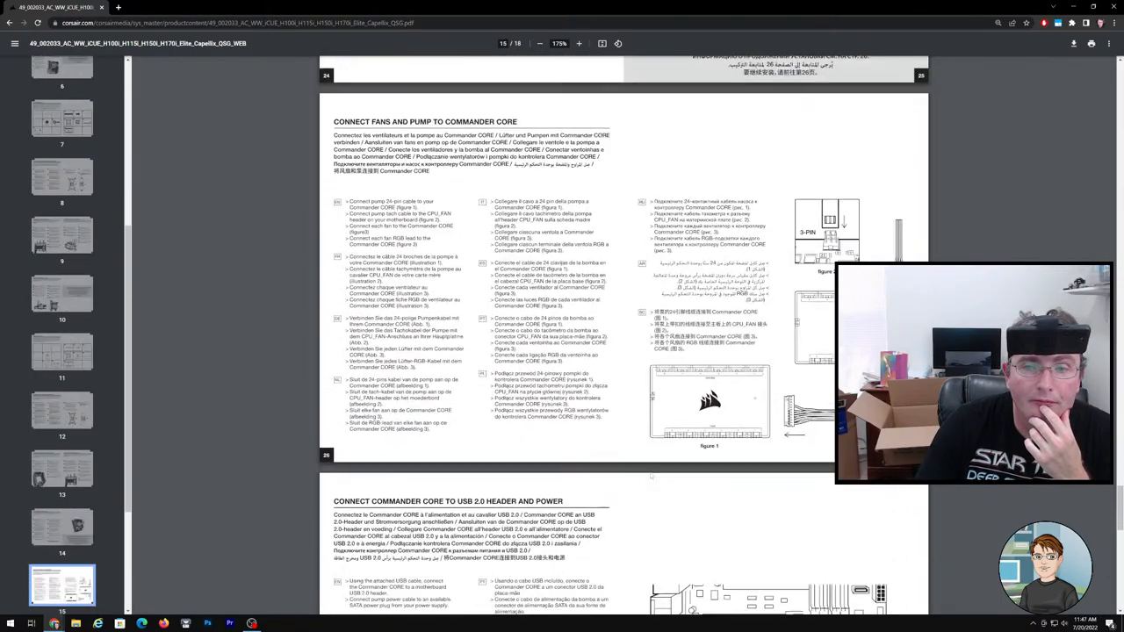
pyautogui.scroll(-3)
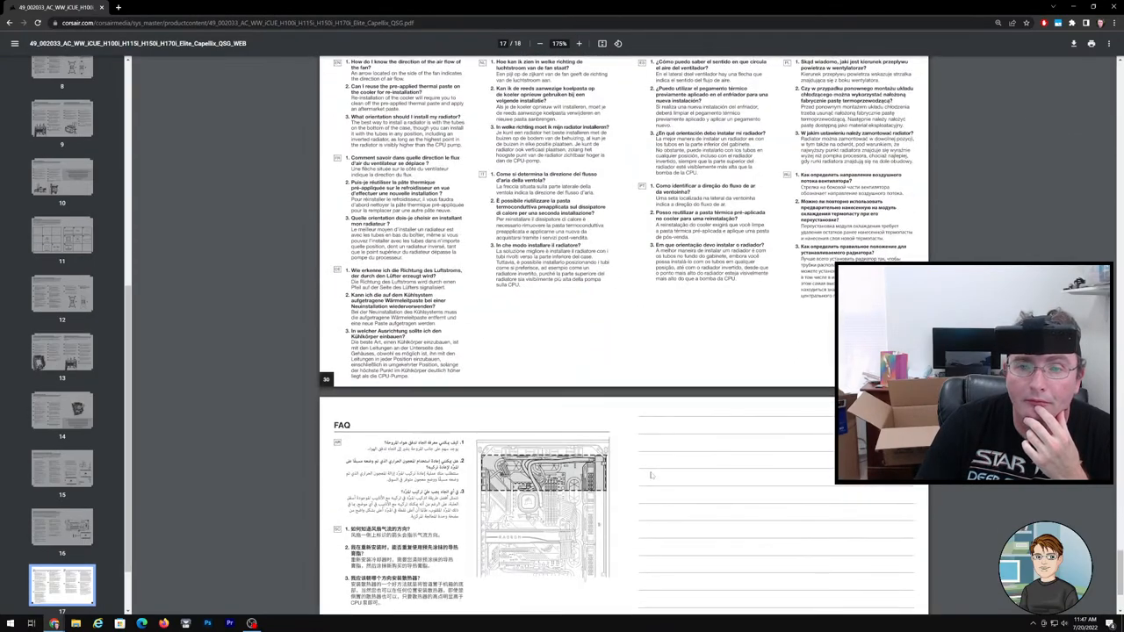
pyautogui.scroll(-3)
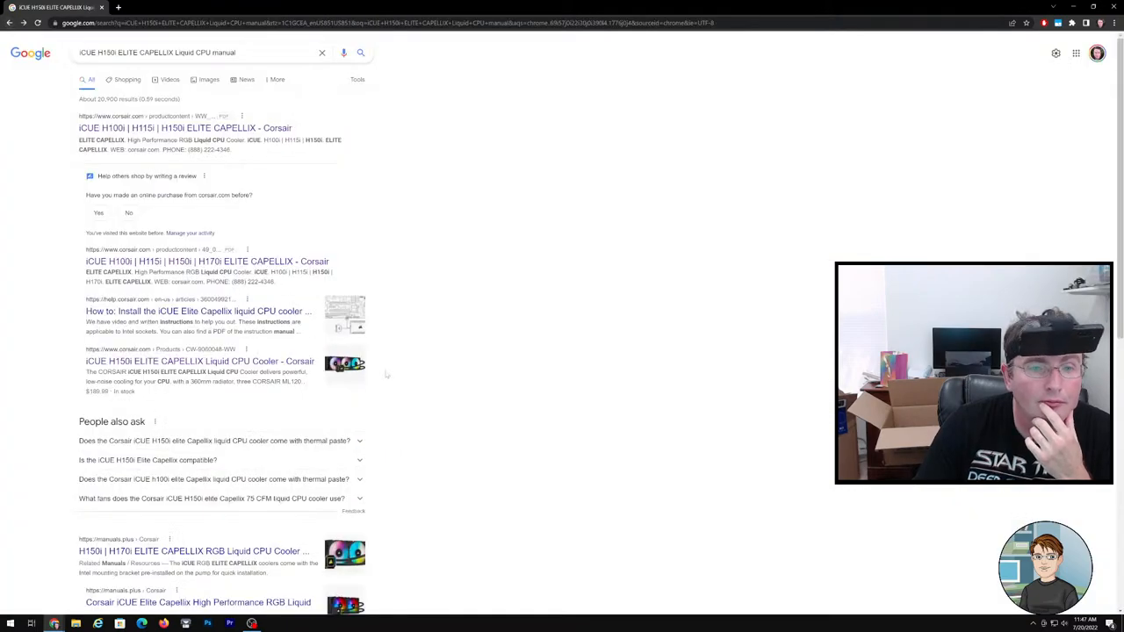
pyautogui.scroll(-3)
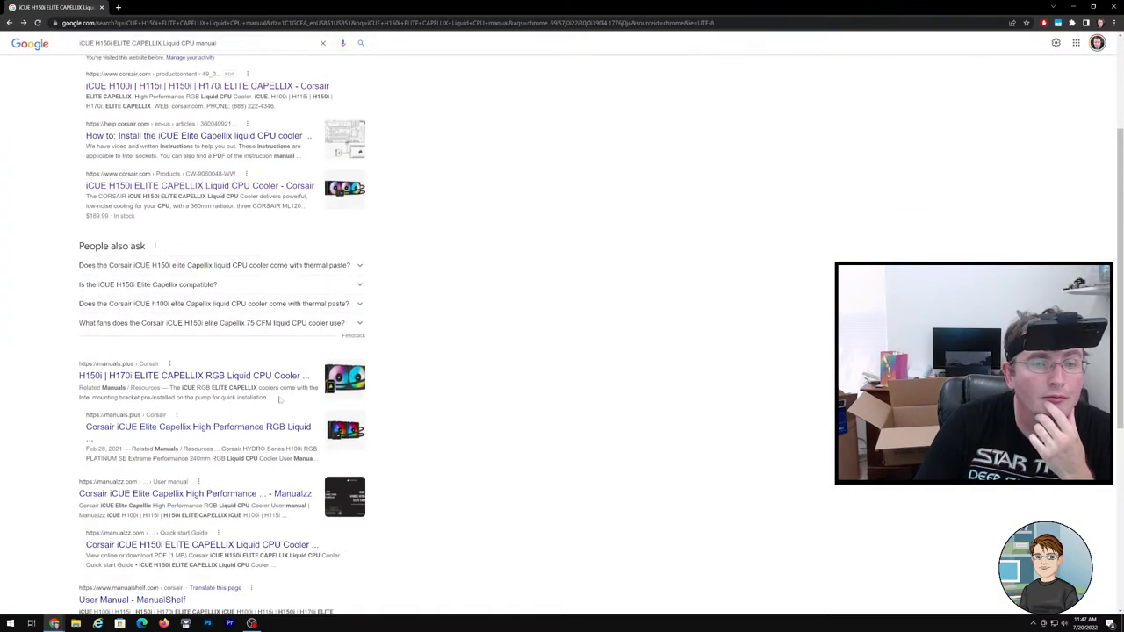
# Step: Open the manuals.plus H150i Elite Capellix installation guide from the Google results
pyautogui.click(194, 376)
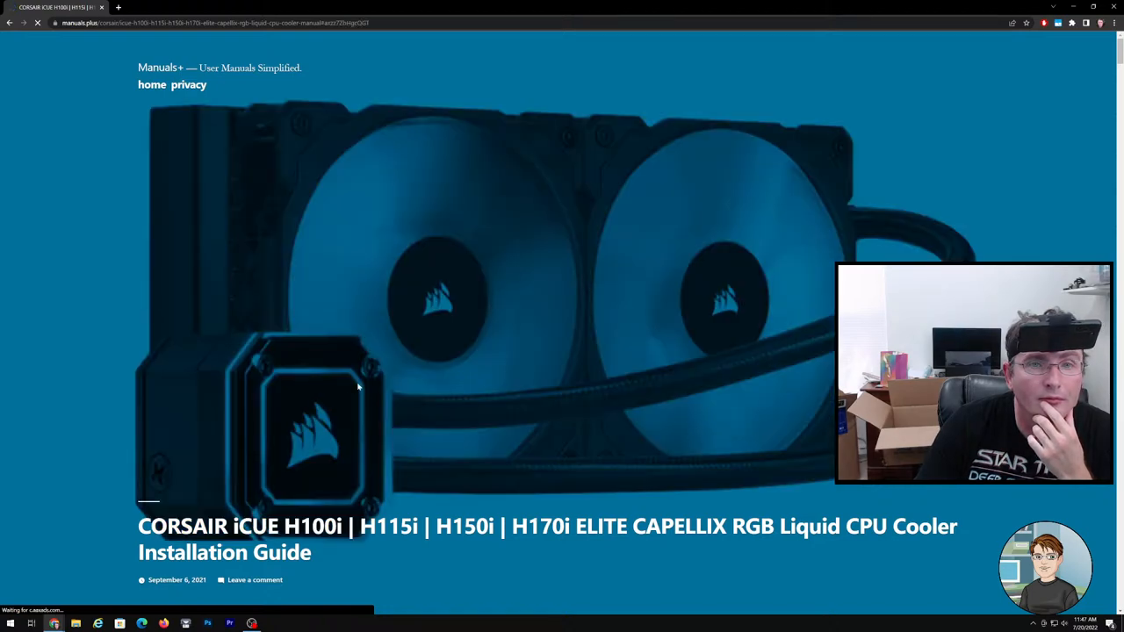
pyautogui.scroll(-3)
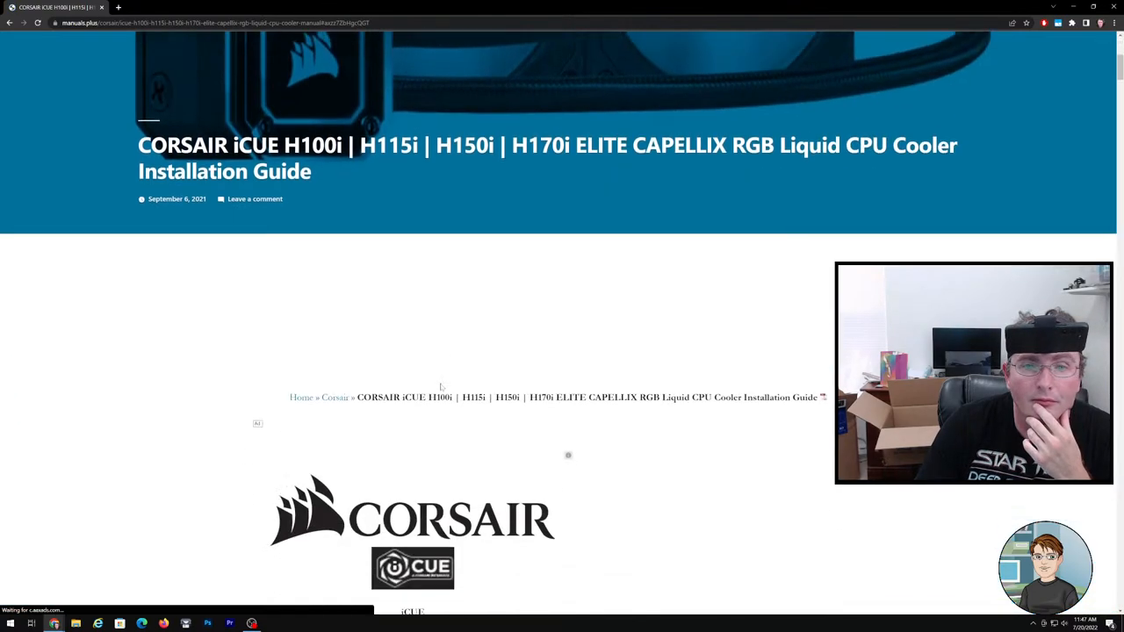
pyautogui.scroll(-3)
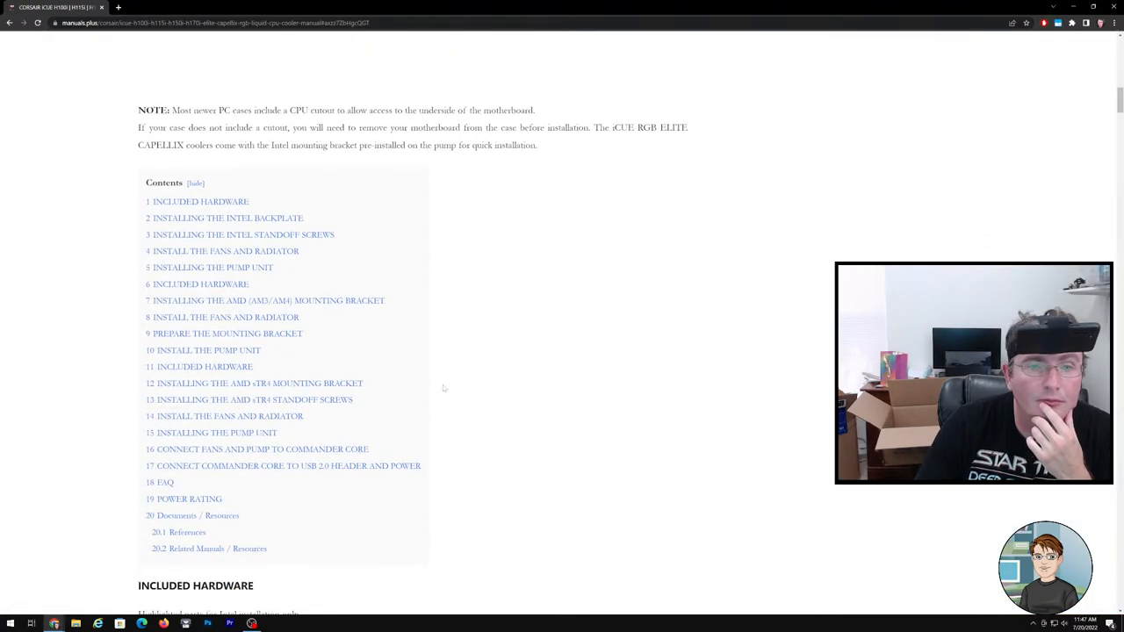
pyautogui.scroll(-3)
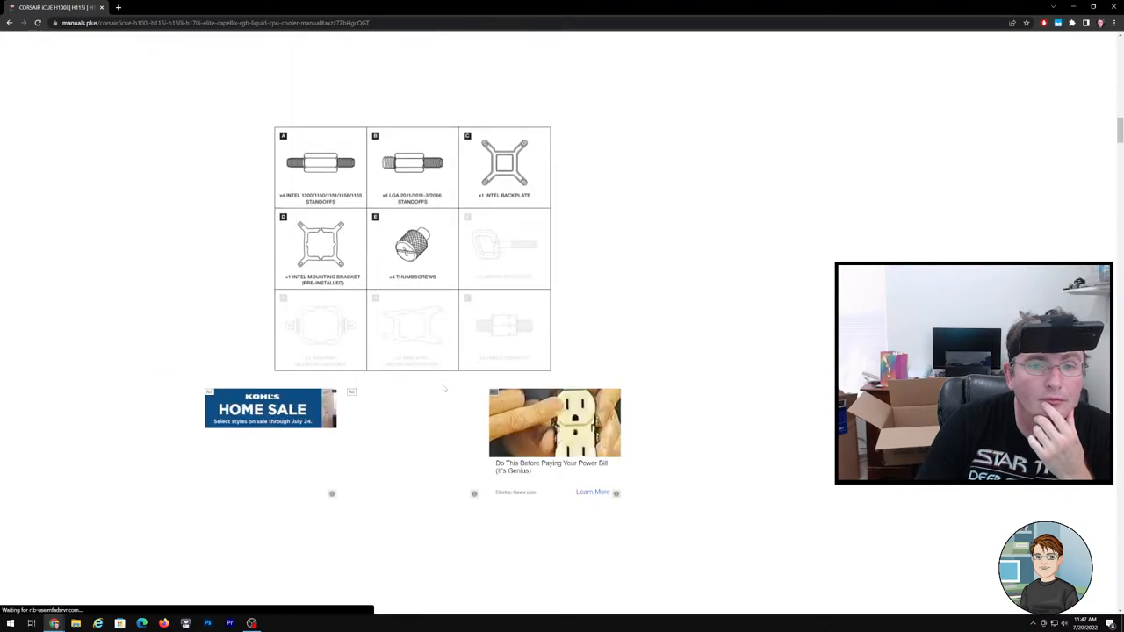
pyautogui.scroll(-3)
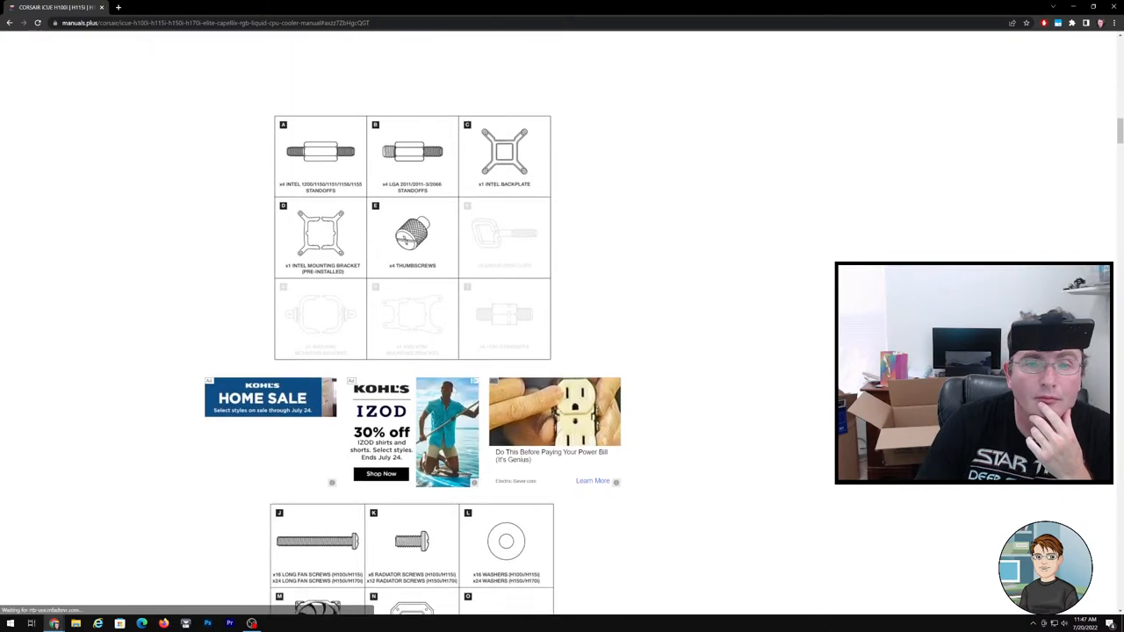
pyautogui.scroll(-3)
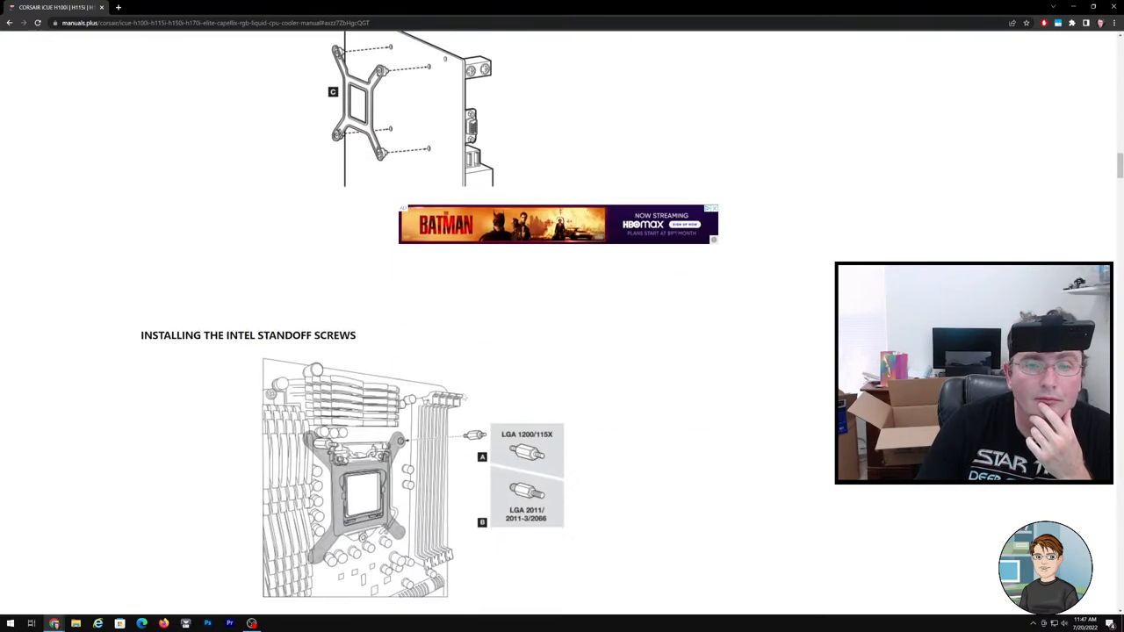
pyautogui.scroll(-3)
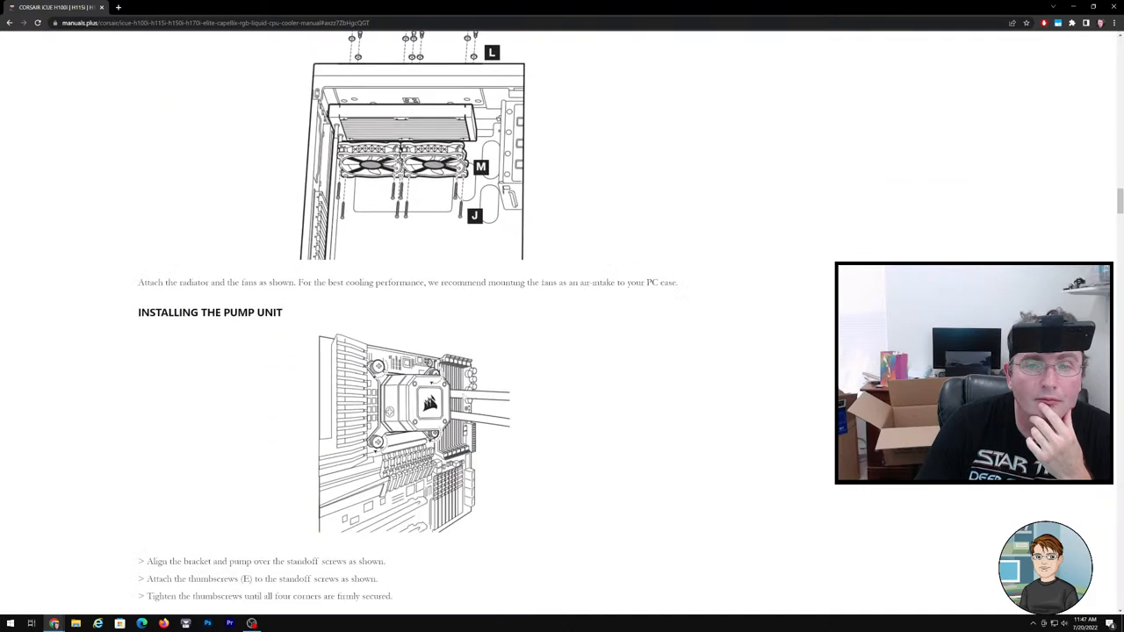
pyautogui.scroll(-3)
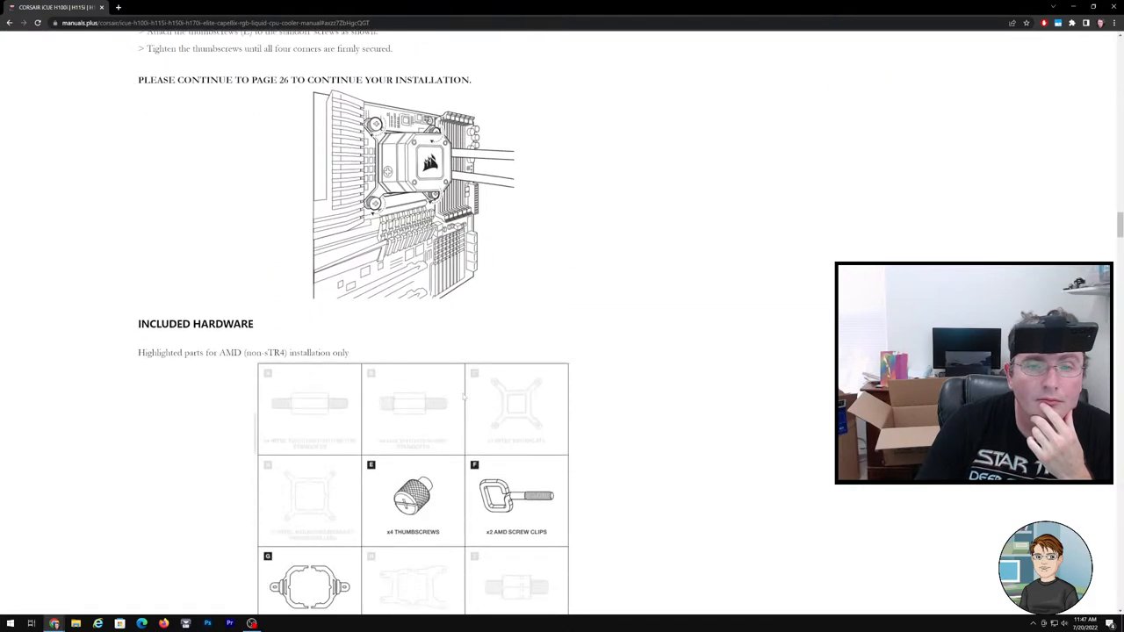
pyautogui.scroll(-3)
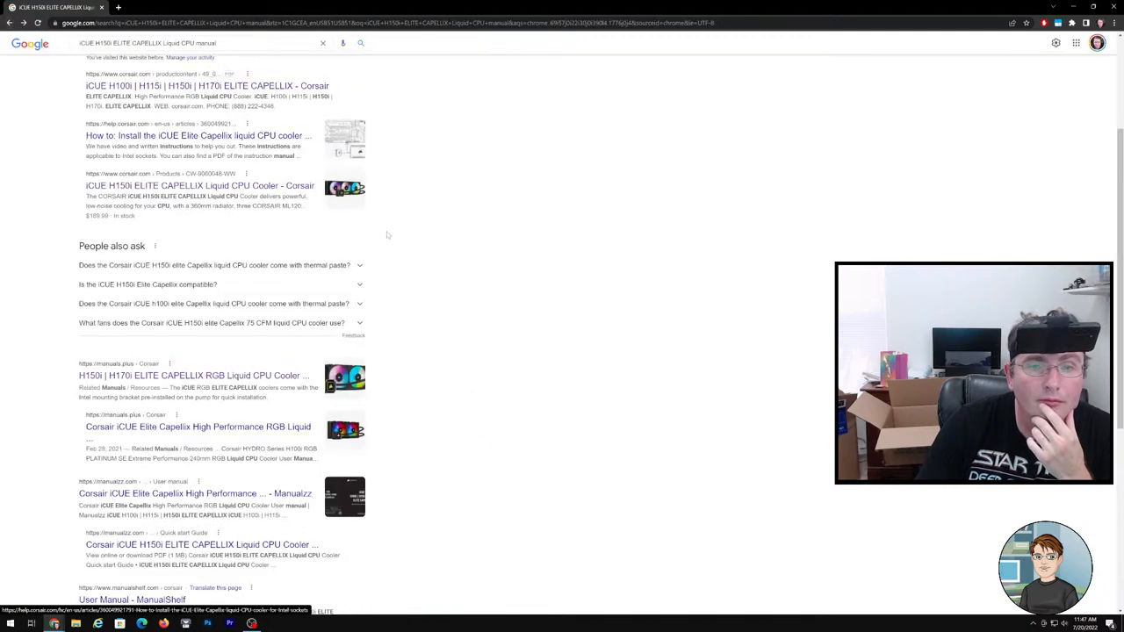
pyautogui.scroll(-3)
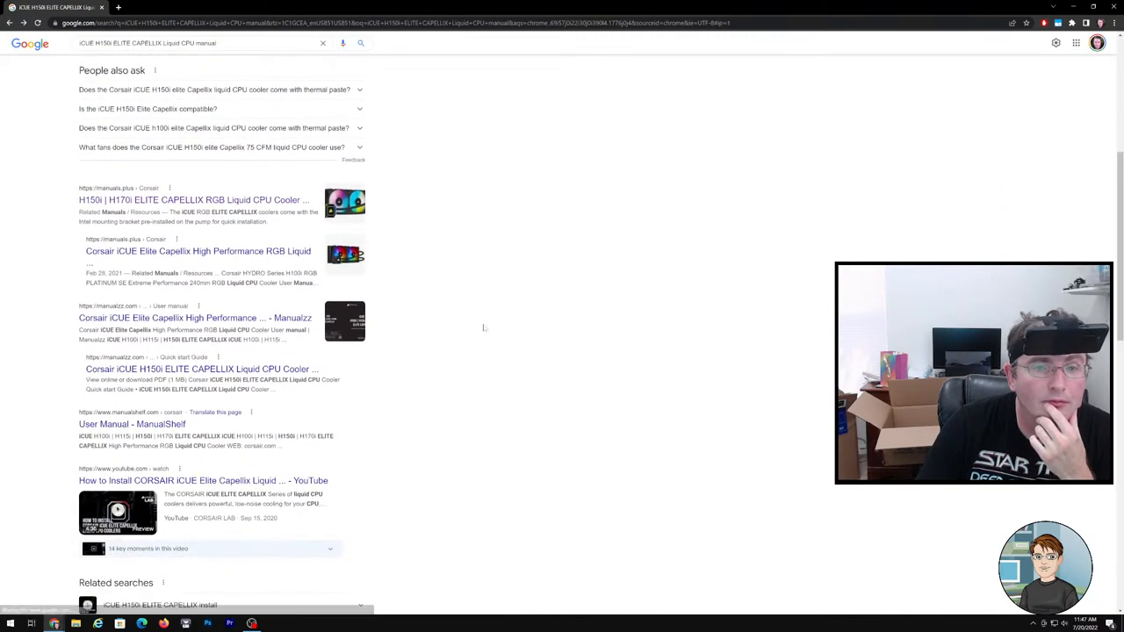
pyautogui.scroll(-3)
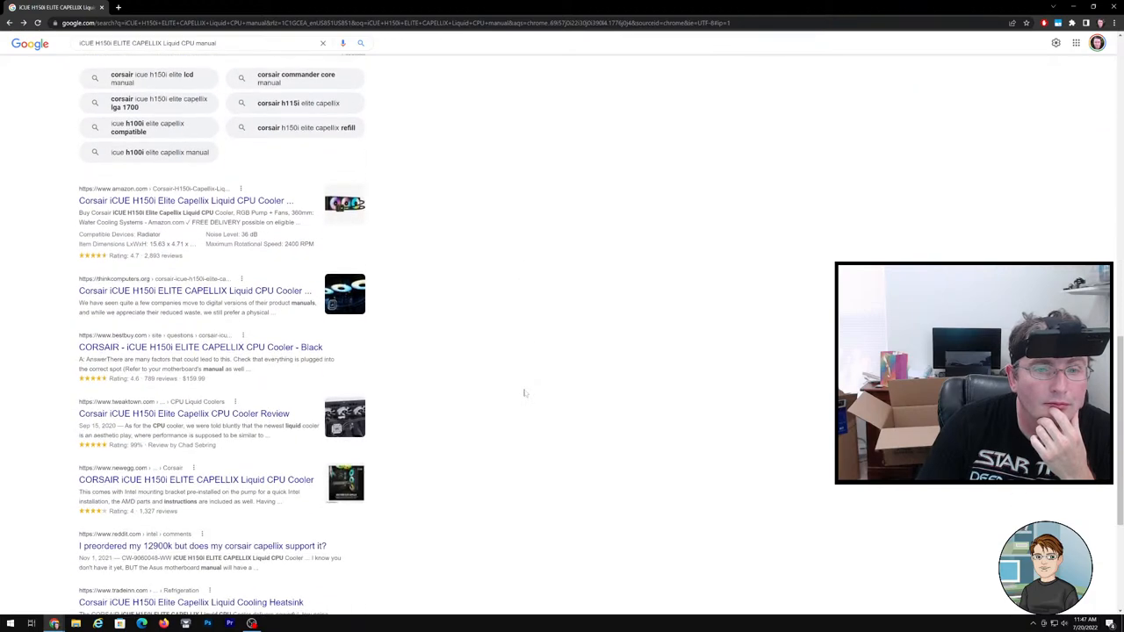
pyautogui.scroll(-3)
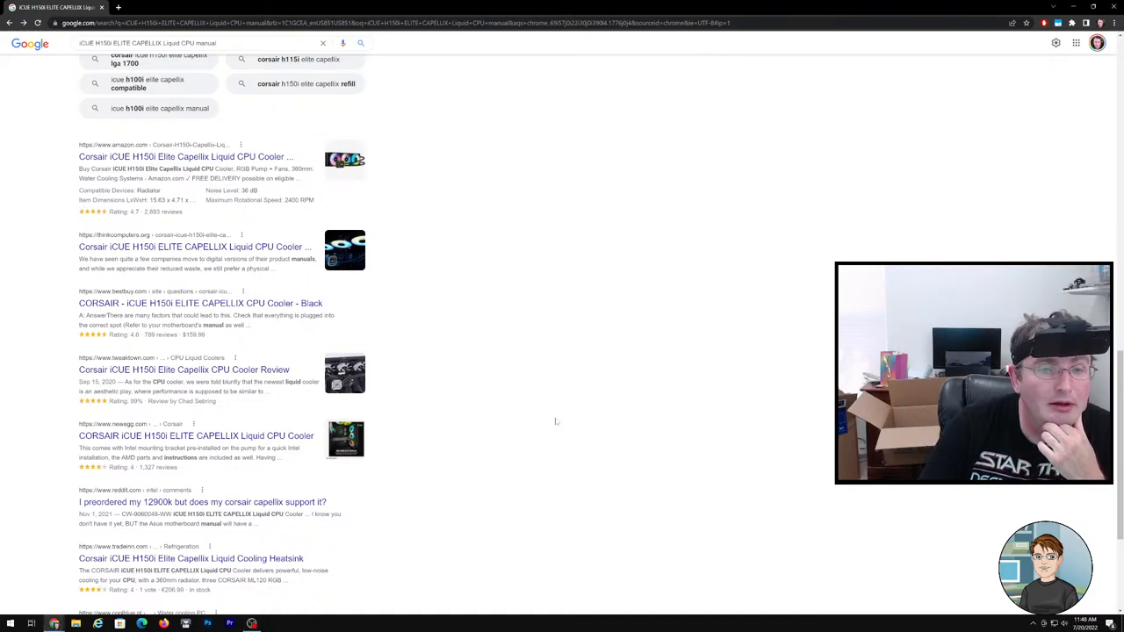
pyautogui.scroll(-3)
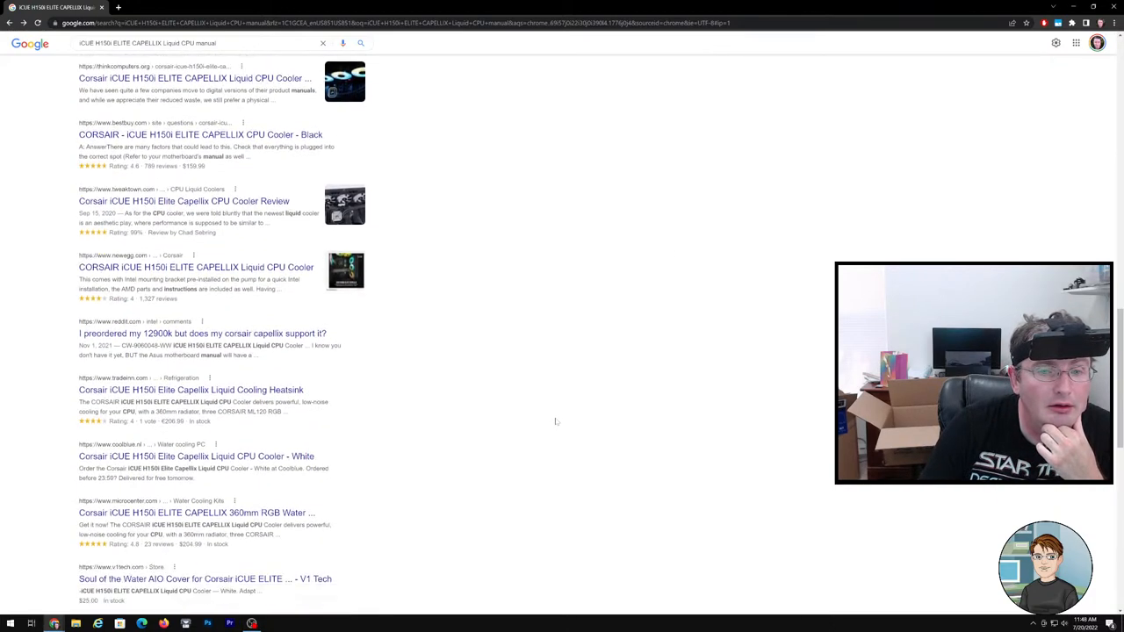
pyautogui.scroll(-3)
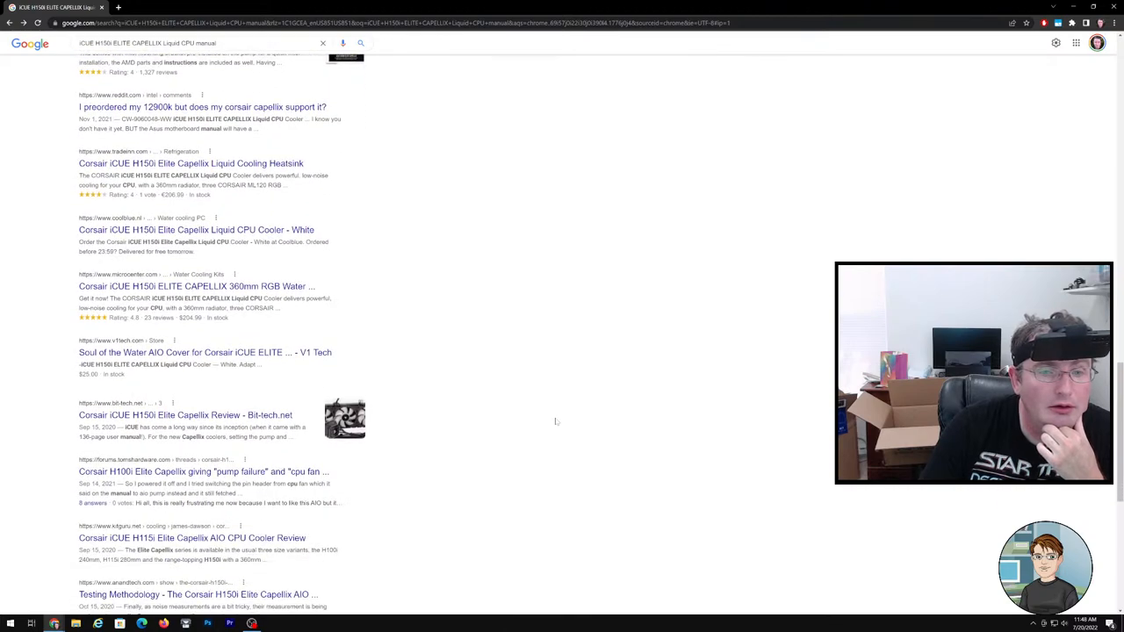
pyautogui.moveTo(390, 397)
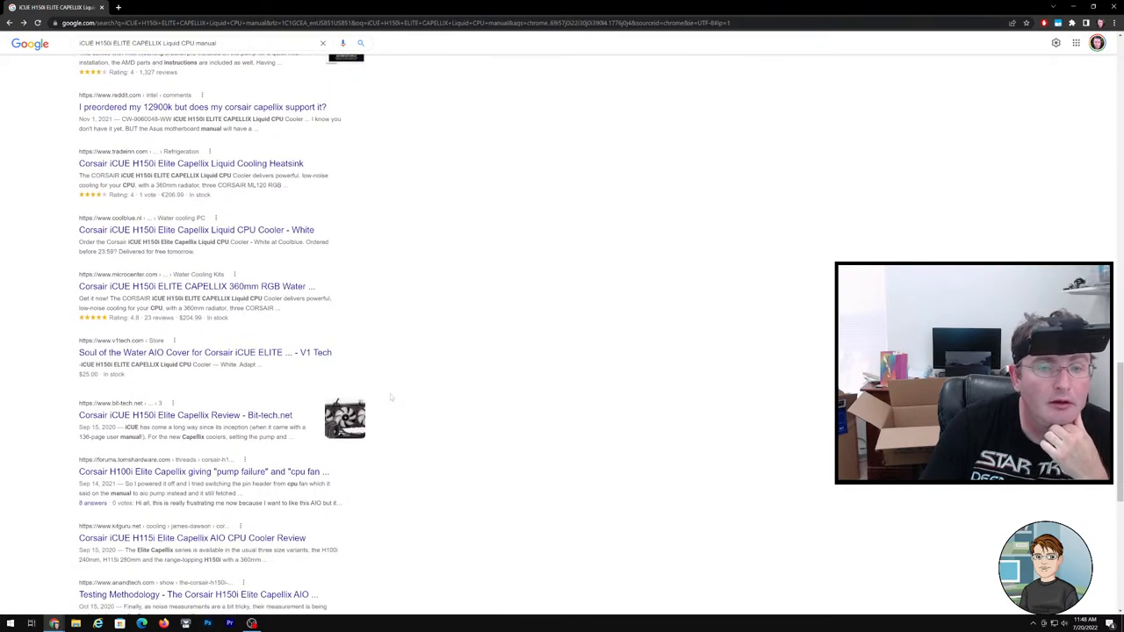
pyautogui.scroll(3)
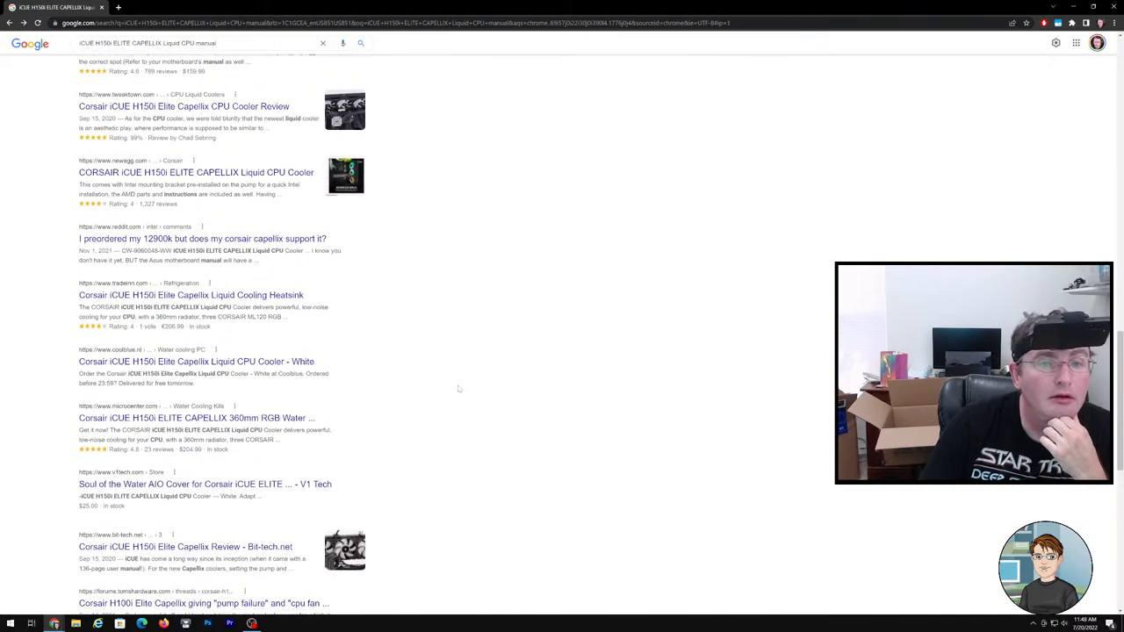
pyautogui.scroll(-3)
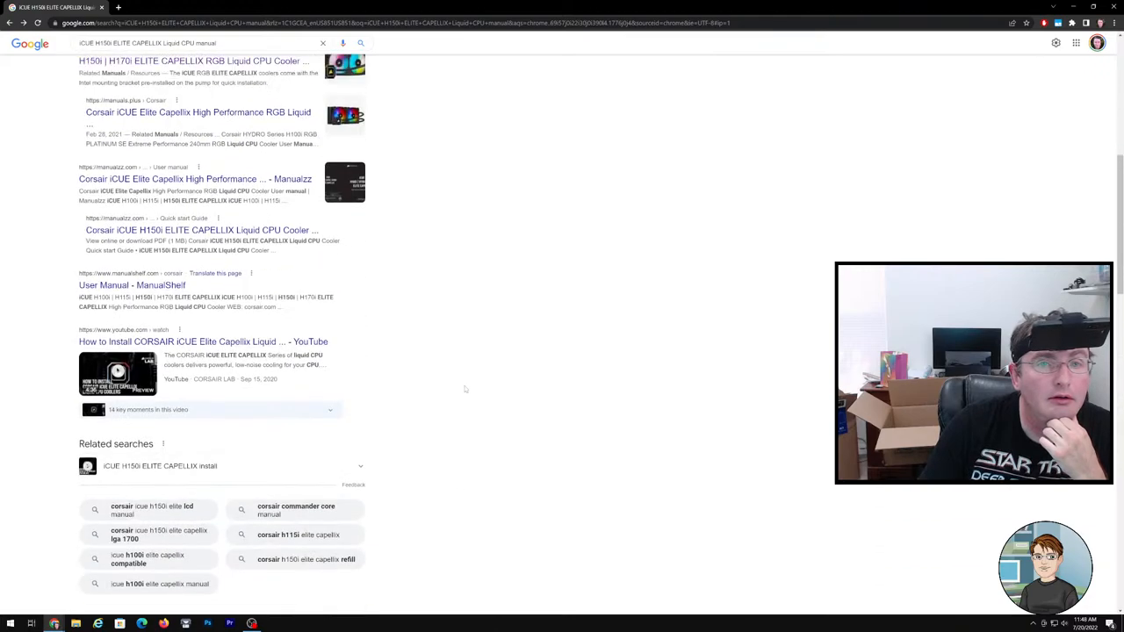
pyautogui.scroll(3)
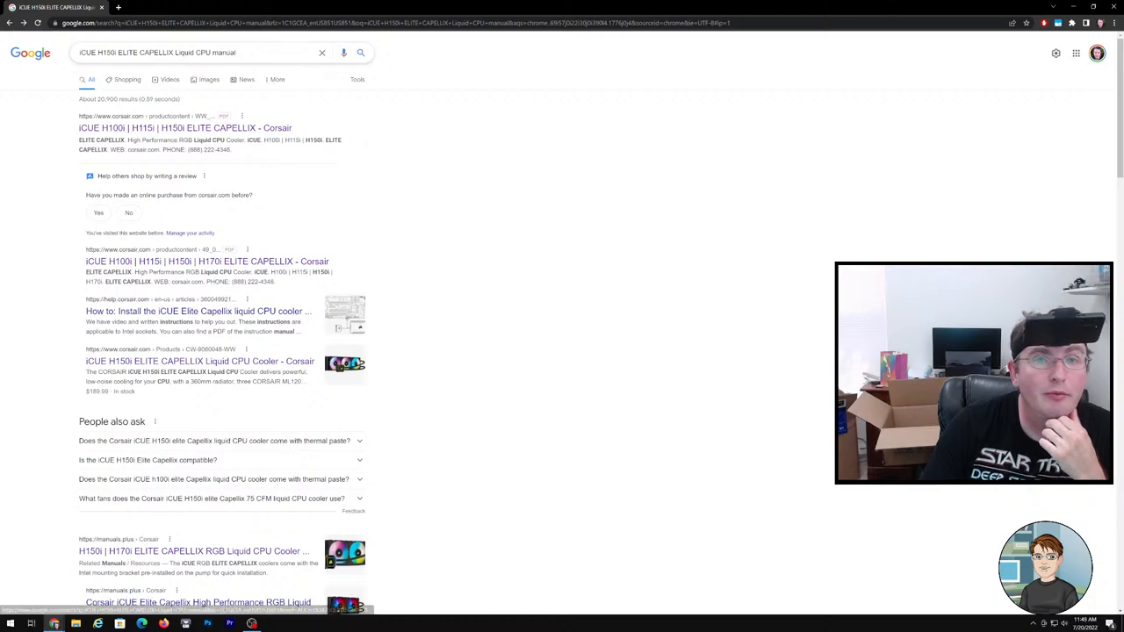
# Step: Search 'installing' the iCUE H150i Elite Capellix and open the Corsair Lab How to Install video
pyautogui.click(211, 53)
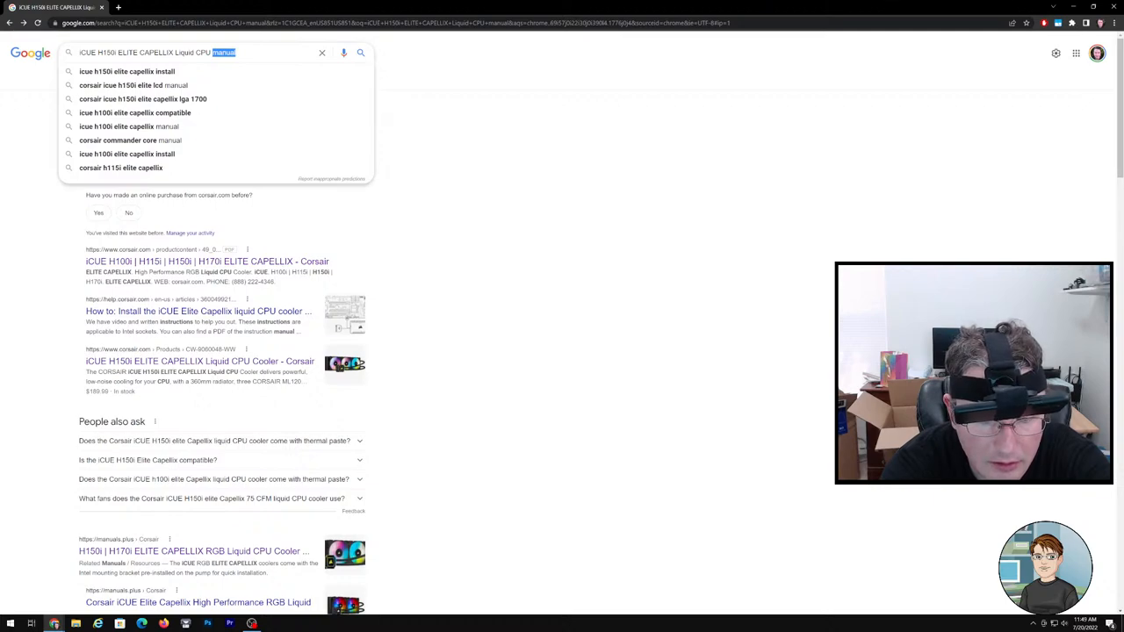
pyautogui.write('installing')
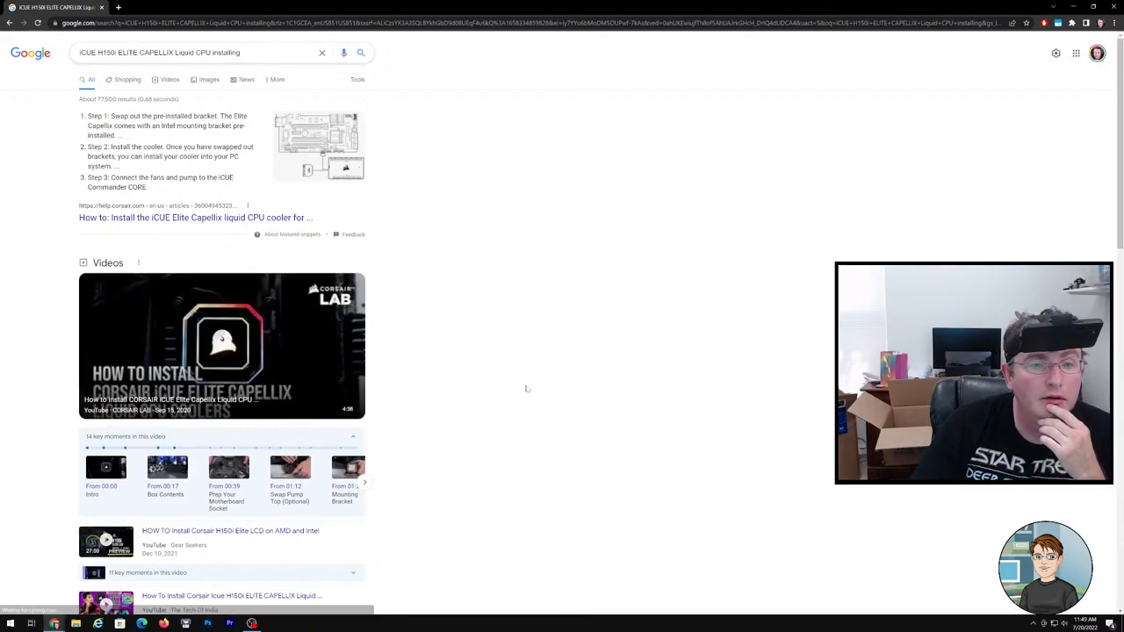
pyautogui.scroll(-3)
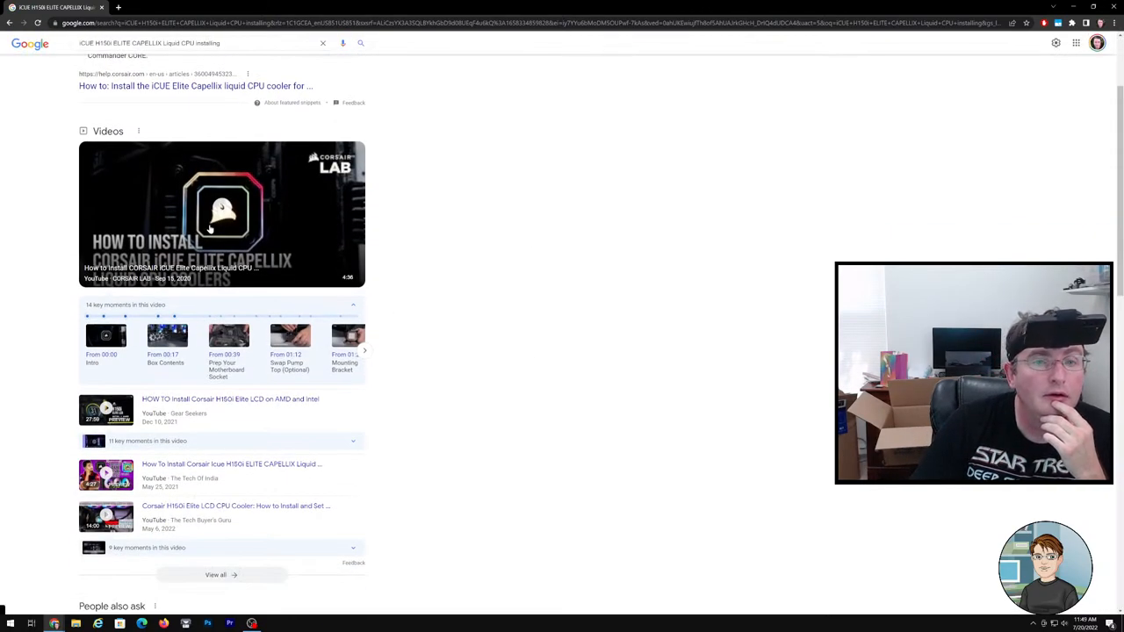
pyautogui.click(221, 210)
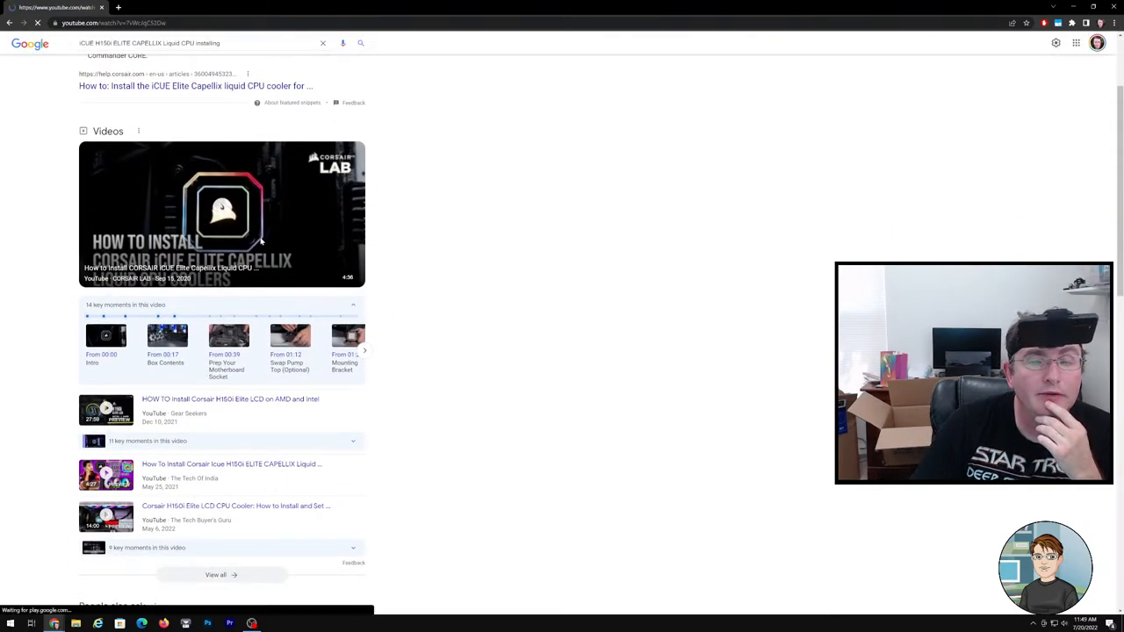
# Step: Play the Corsair Lab install video, skipping past AM4 bracket and thermal paste to pump tube routing
pyautogui.click(222, 215)
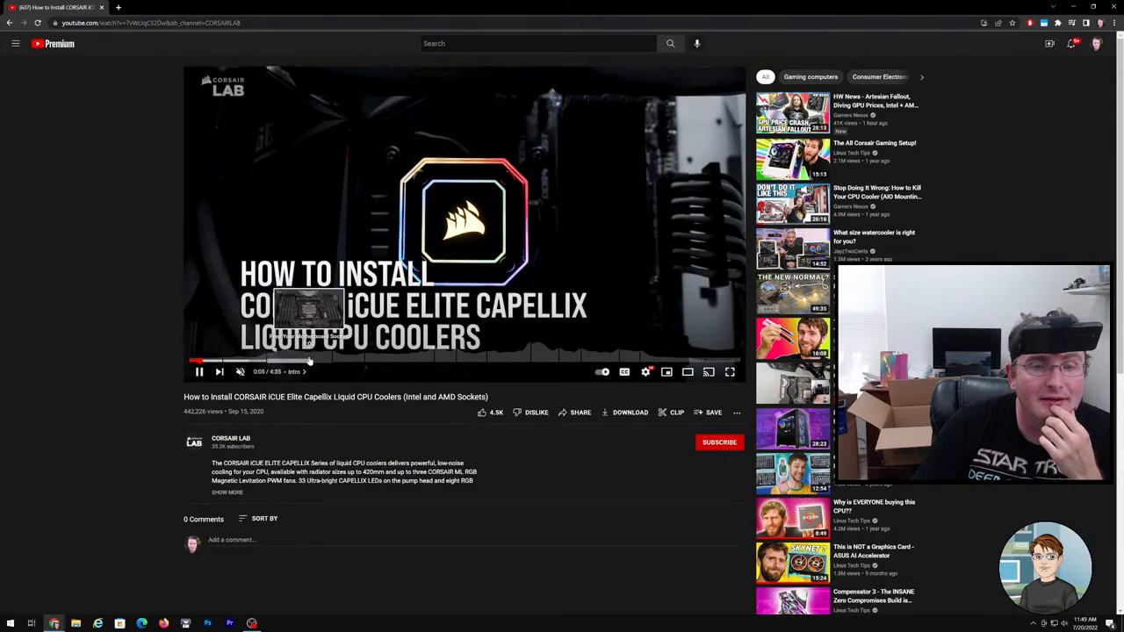
pyautogui.click(278, 360)
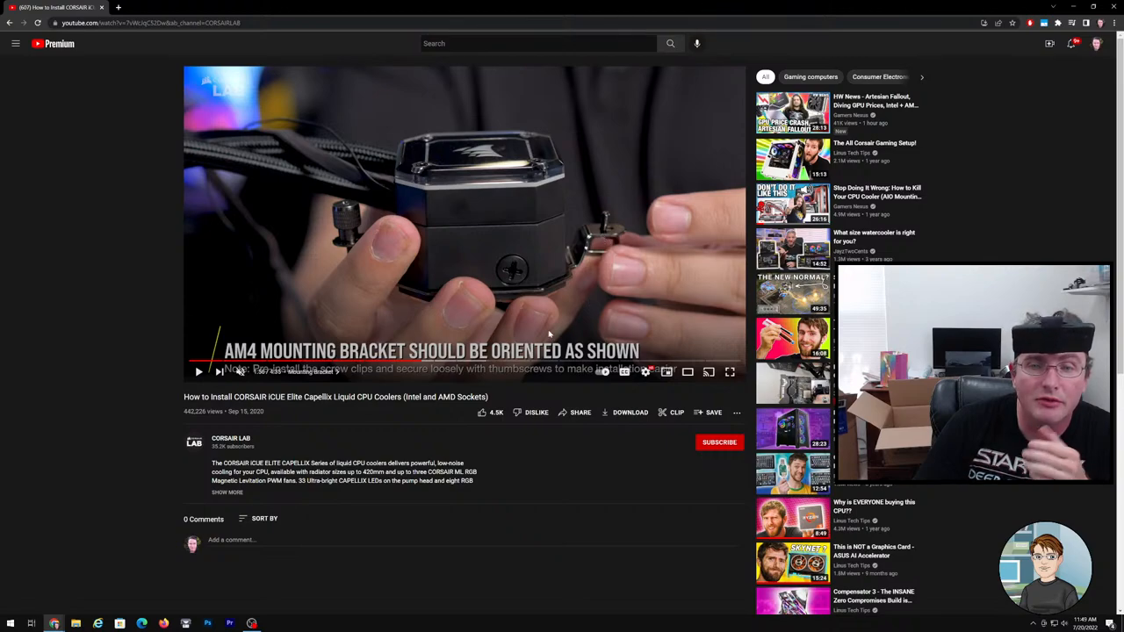
pyautogui.moveTo(538, 318)
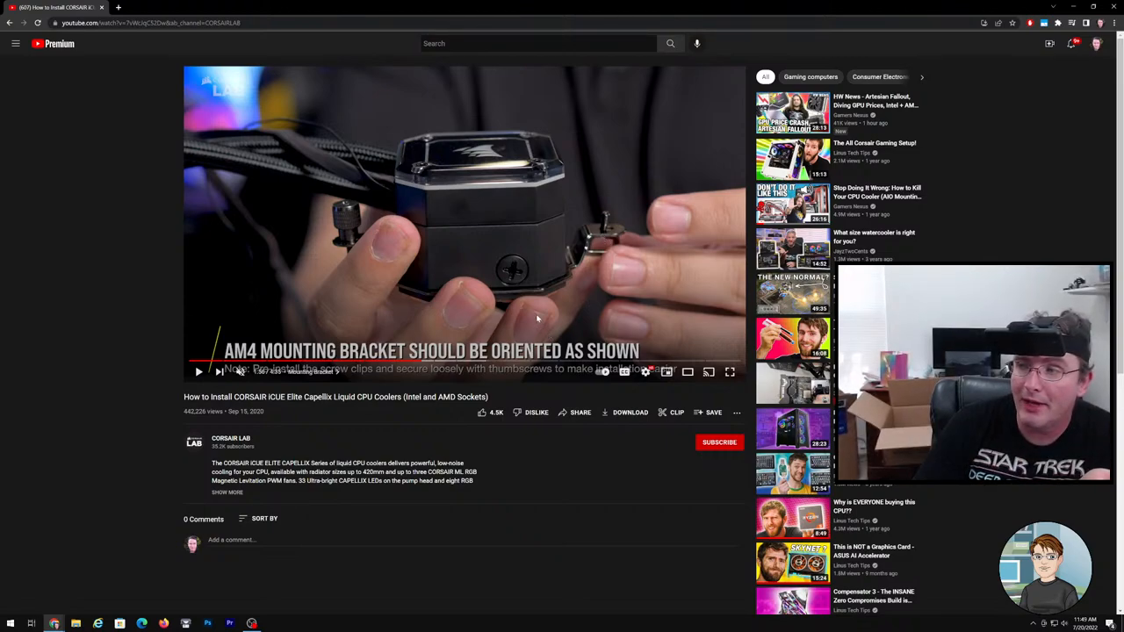
pyautogui.moveTo(437, 360)
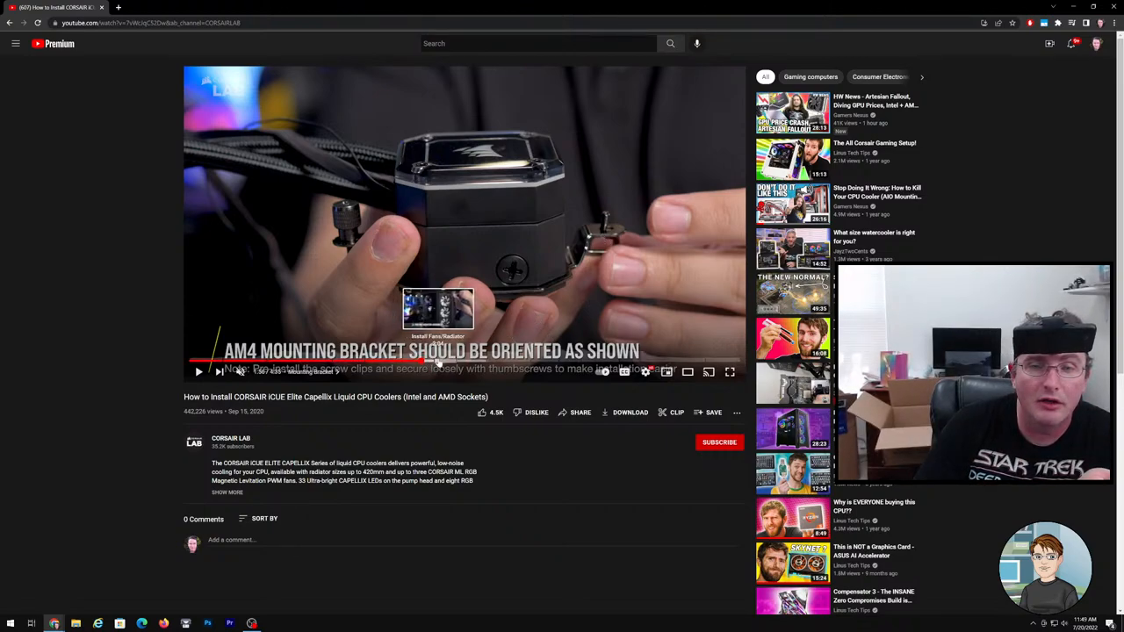
pyautogui.click(439, 362)
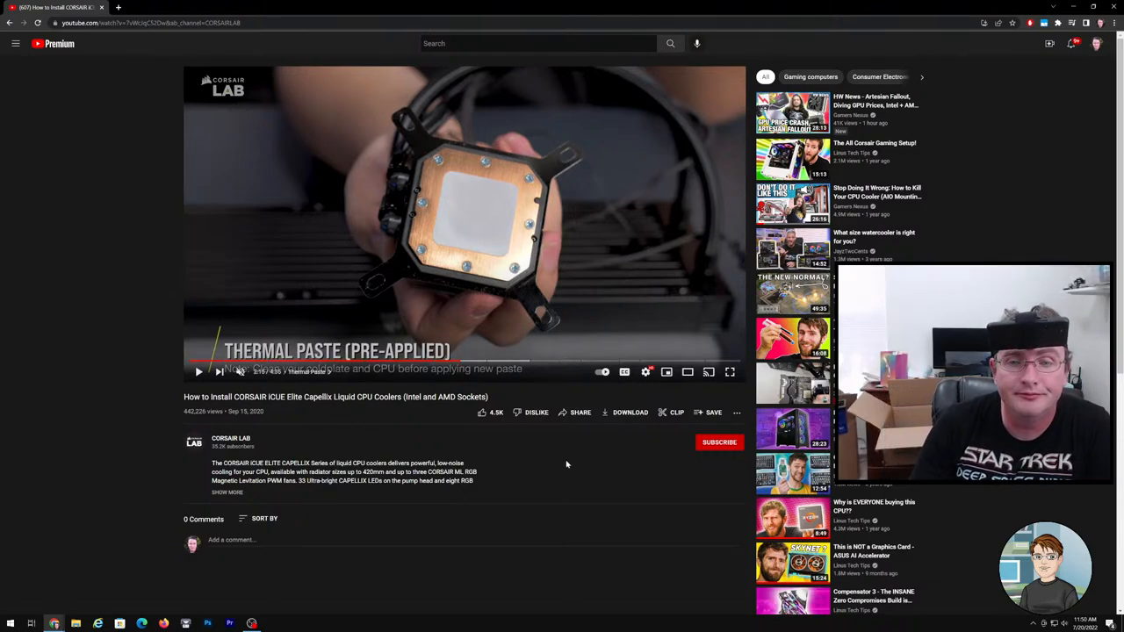
pyautogui.moveTo(474, 360)
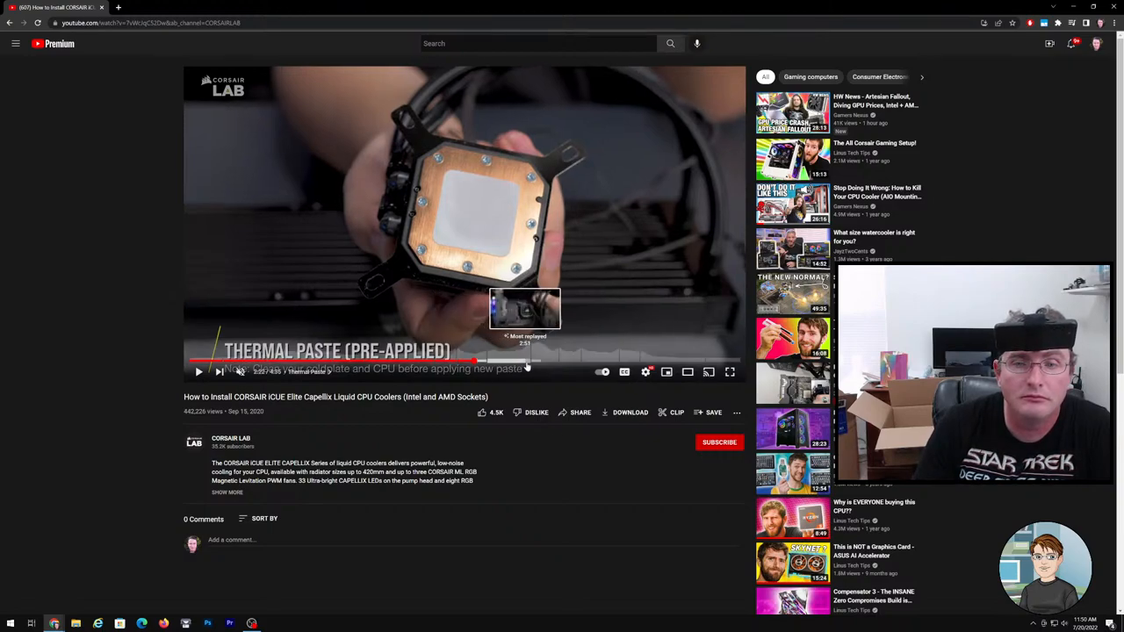
pyautogui.click(552, 362)
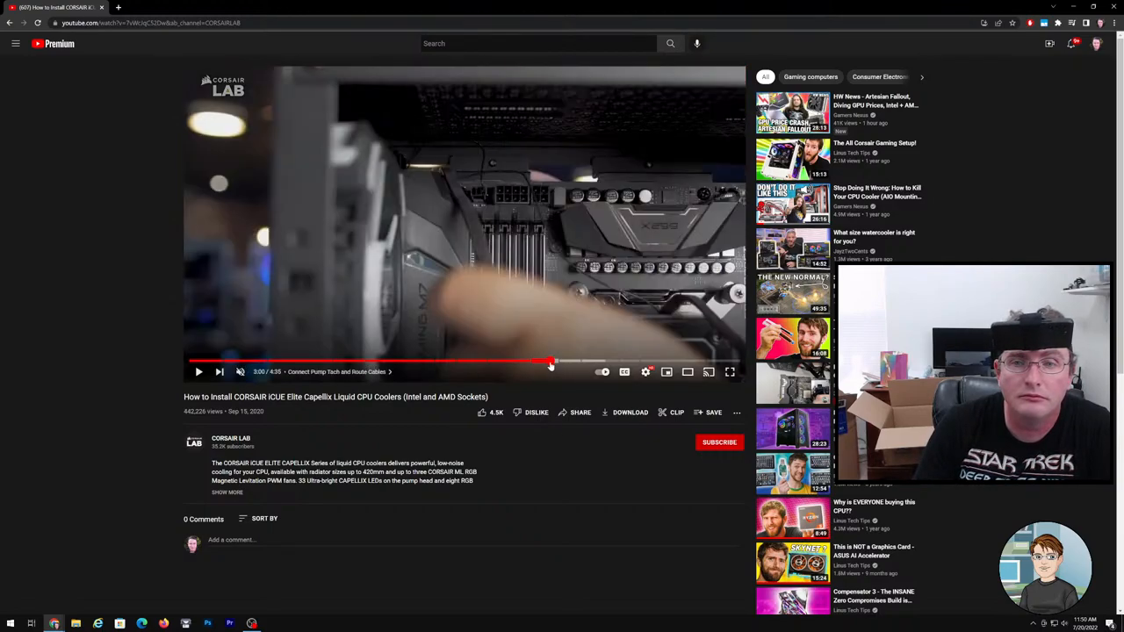
pyautogui.moveTo(631, 360)
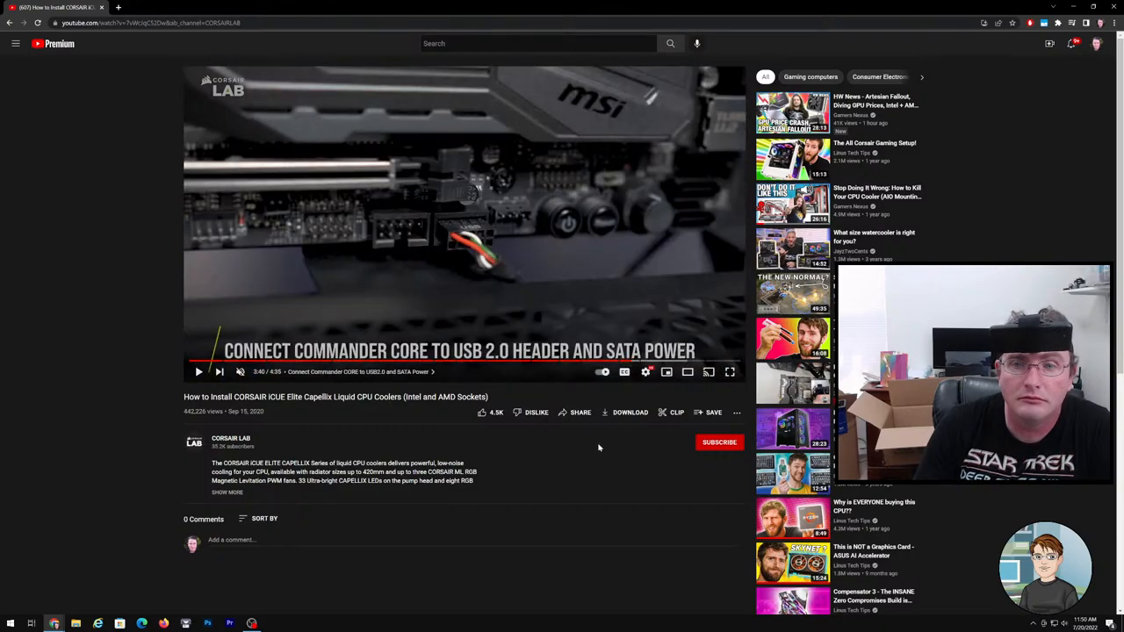
pyautogui.moveTo(541, 332)
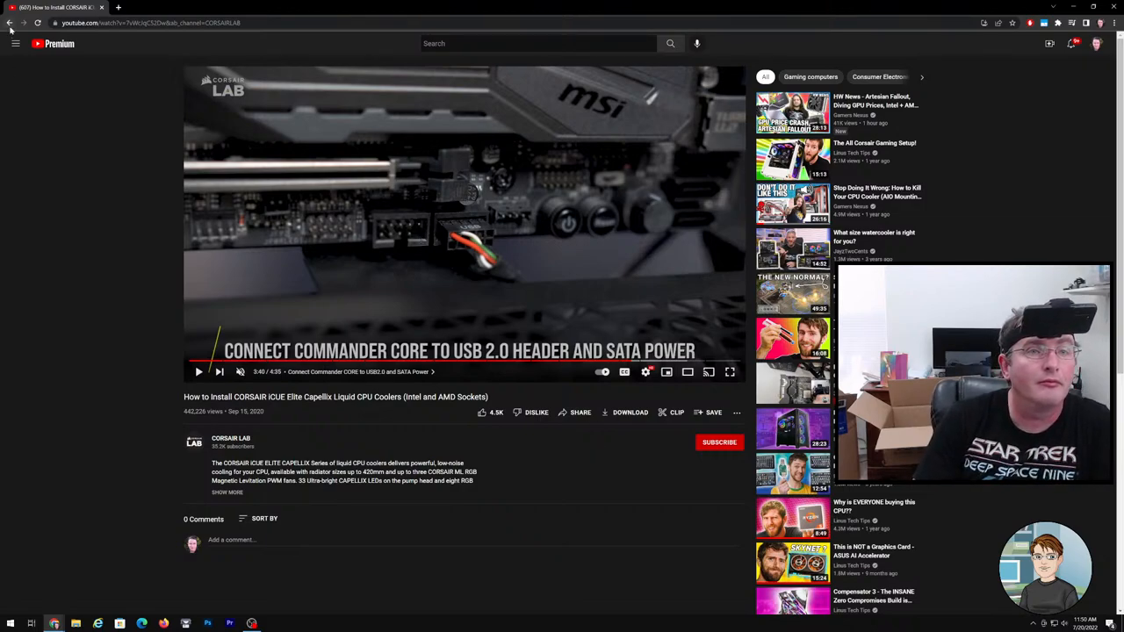
# Step: Return to the installation search results and scroll down to the corsair.com support links
pyautogui.click(10, 23)
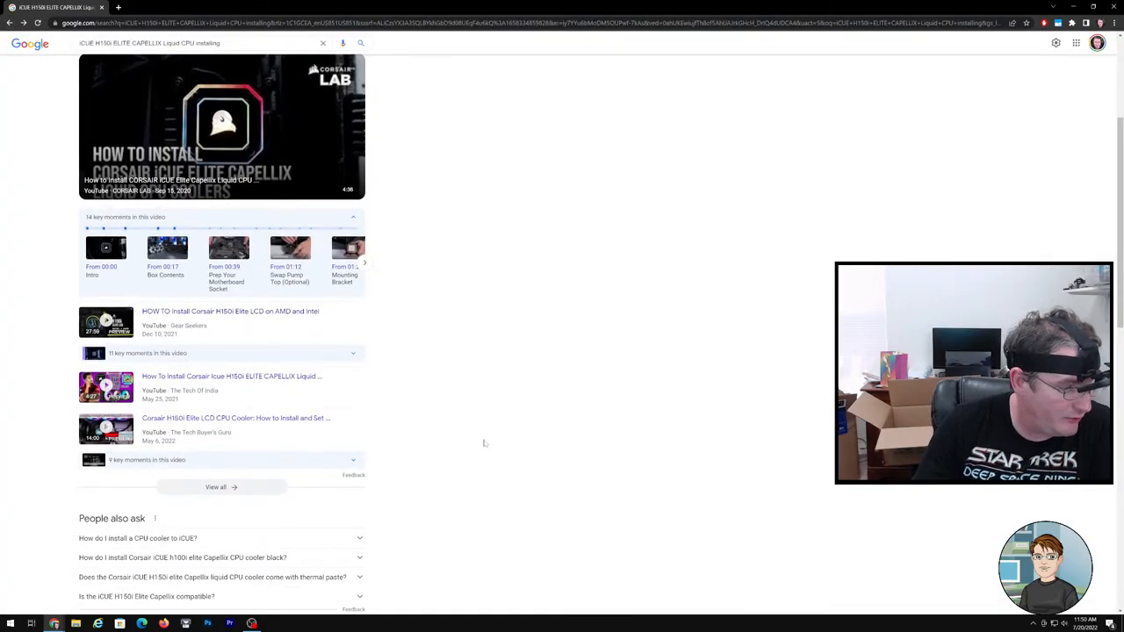
pyautogui.scroll(-3)
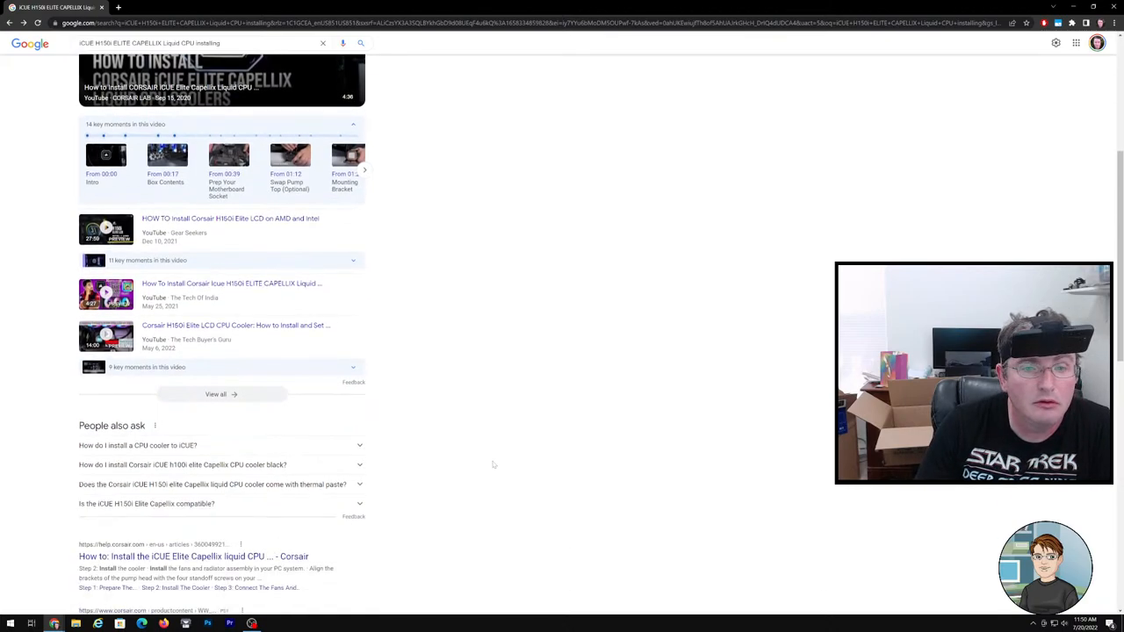
pyautogui.scroll(-3)
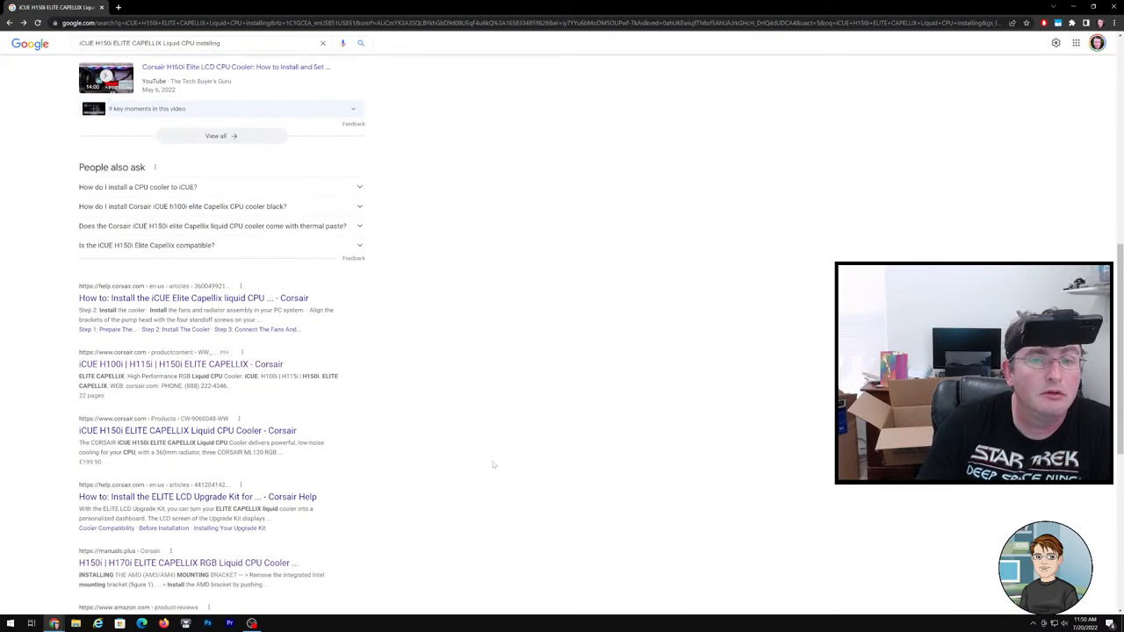
pyautogui.scroll(-3)
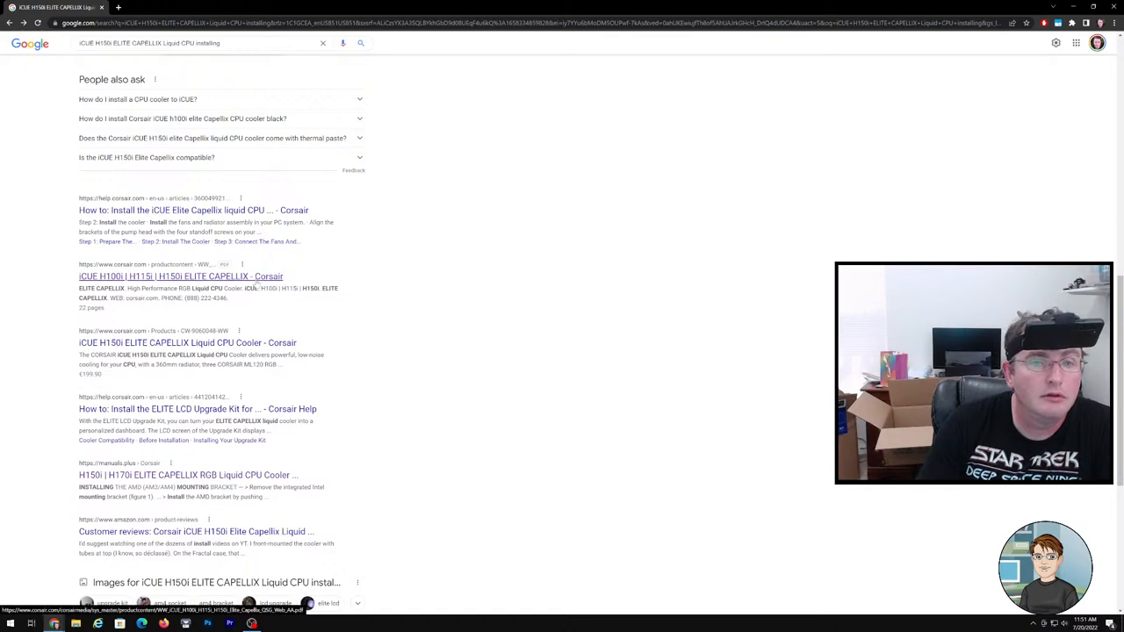
pyautogui.click(181, 275)
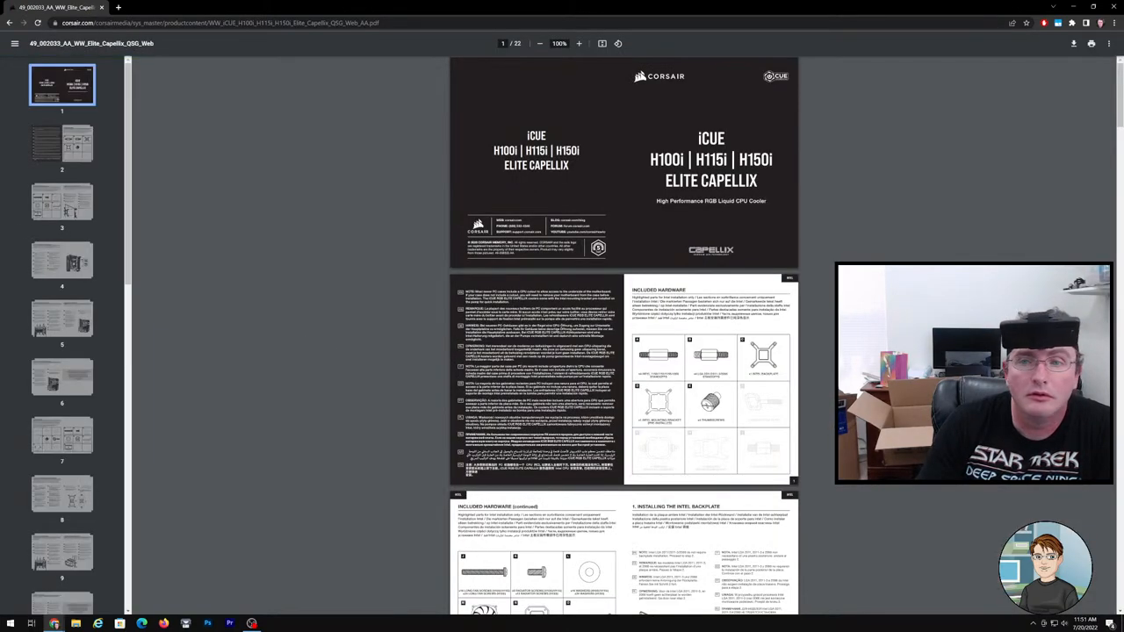
pyautogui.scroll(-3)
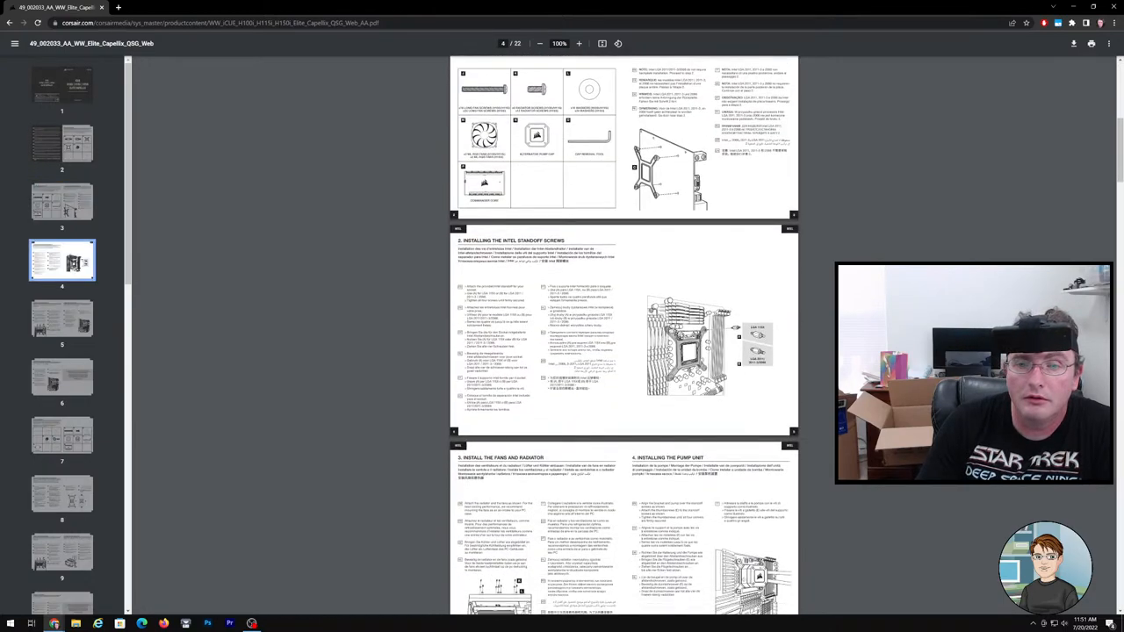
pyautogui.scroll(-3)
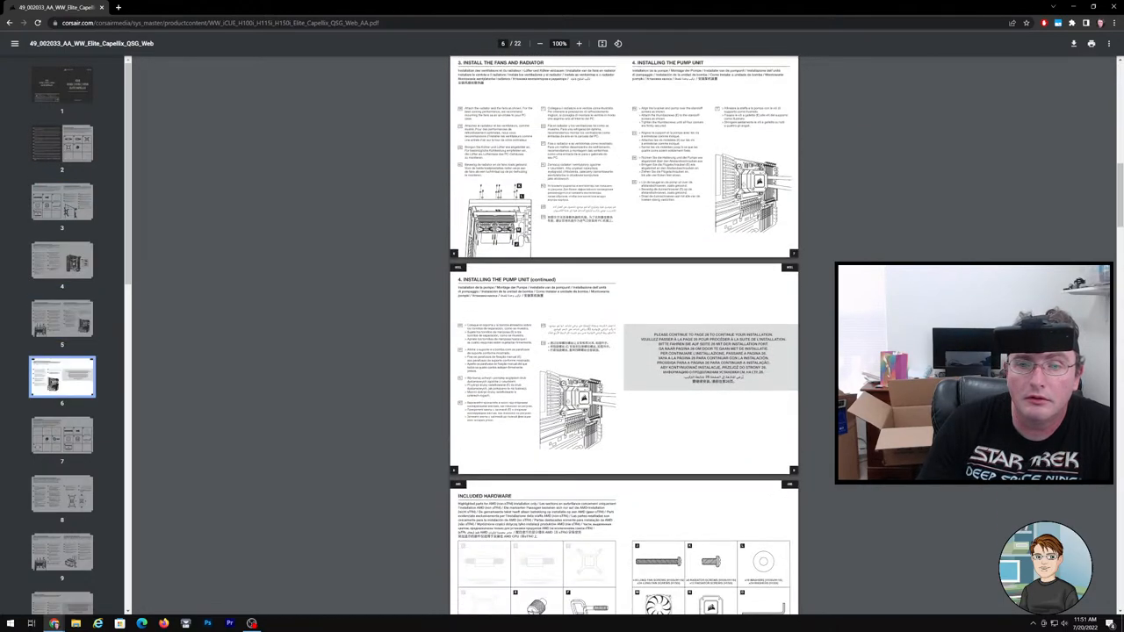
pyautogui.scroll(-3)
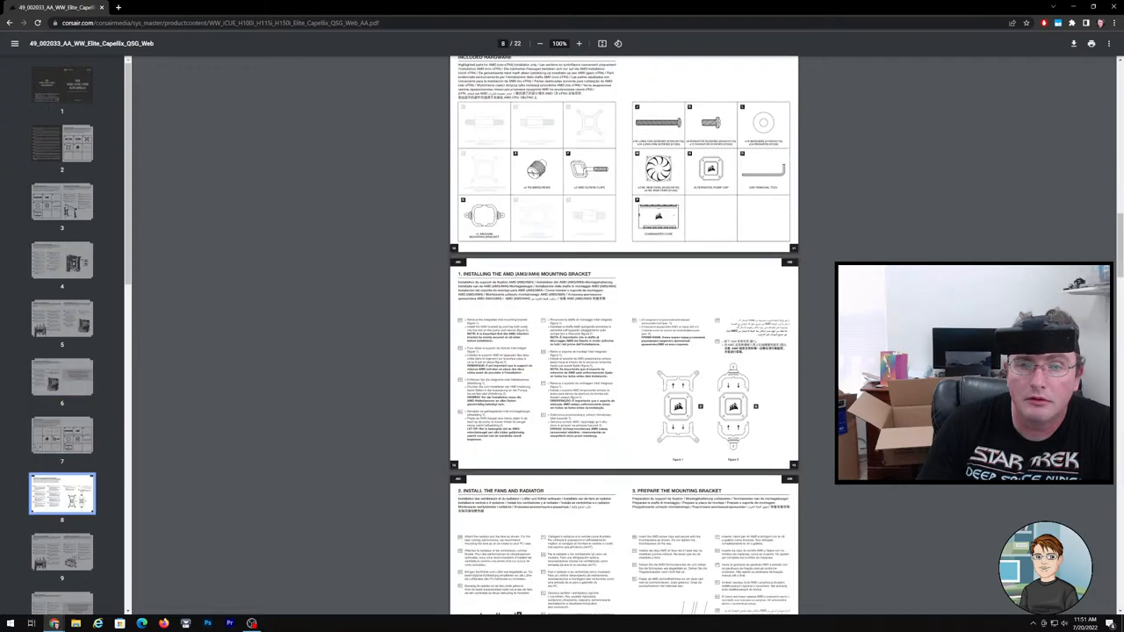
pyautogui.scroll(-3)
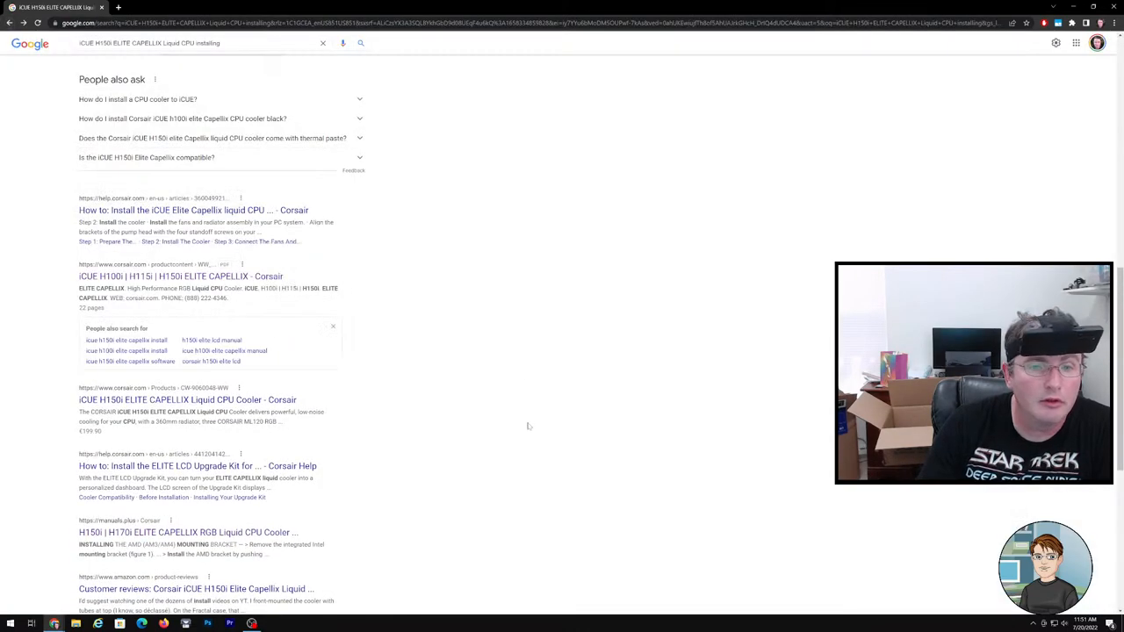
# Step: Search Google for the iCUE H150i Elite Capellix 'am4 backplate' and view the results
pyautogui.scroll(-3)
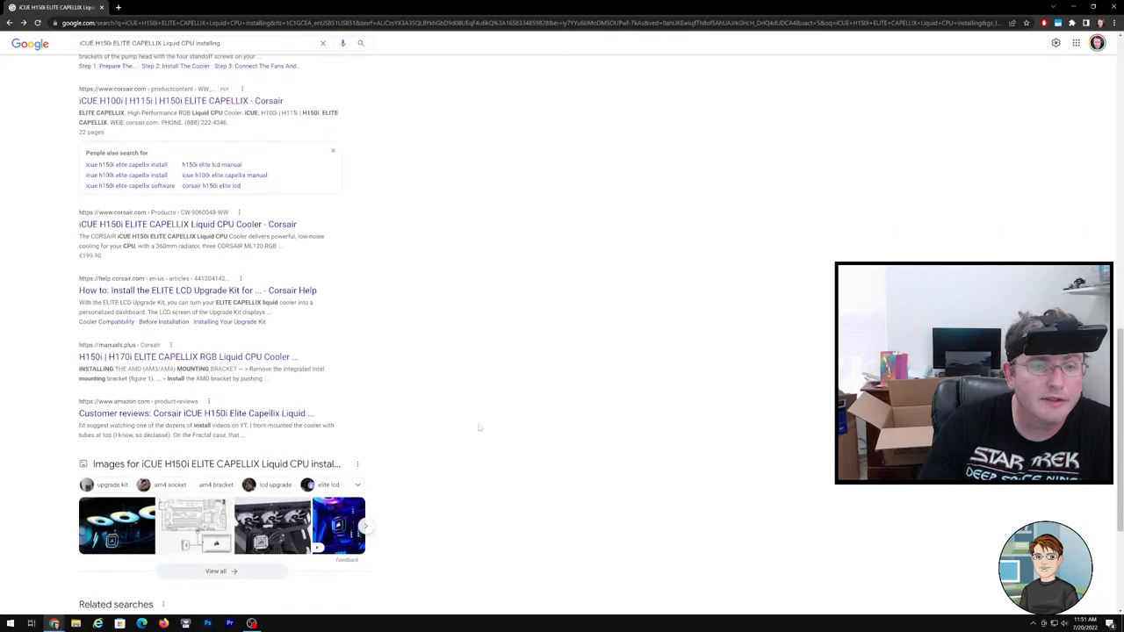
pyautogui.scroll(-3)
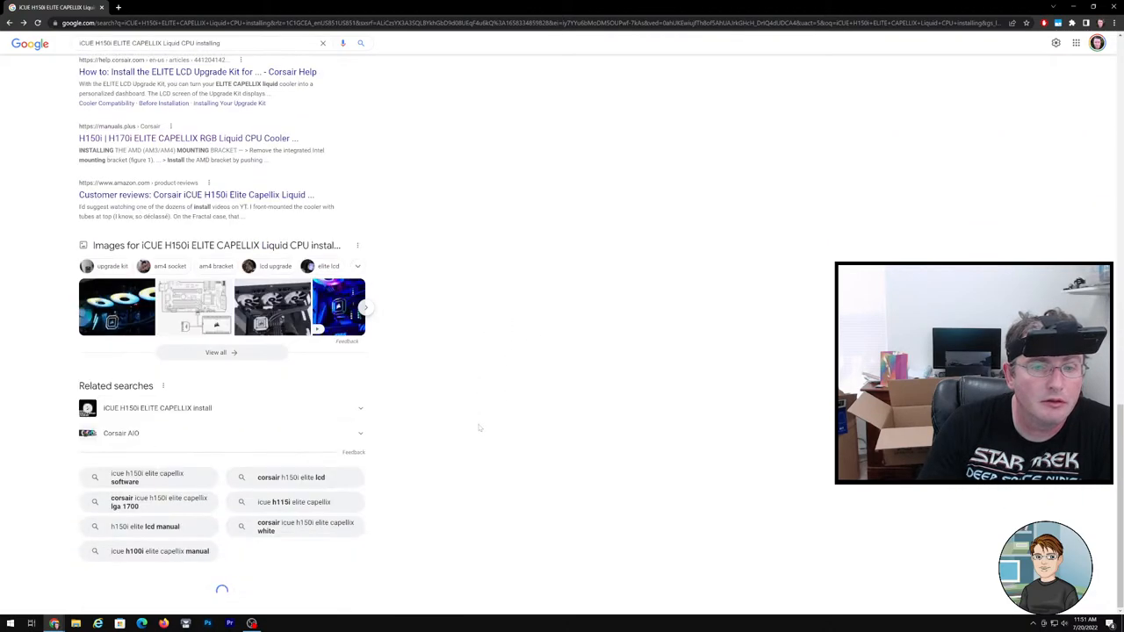
pyautogui.scroll(3)
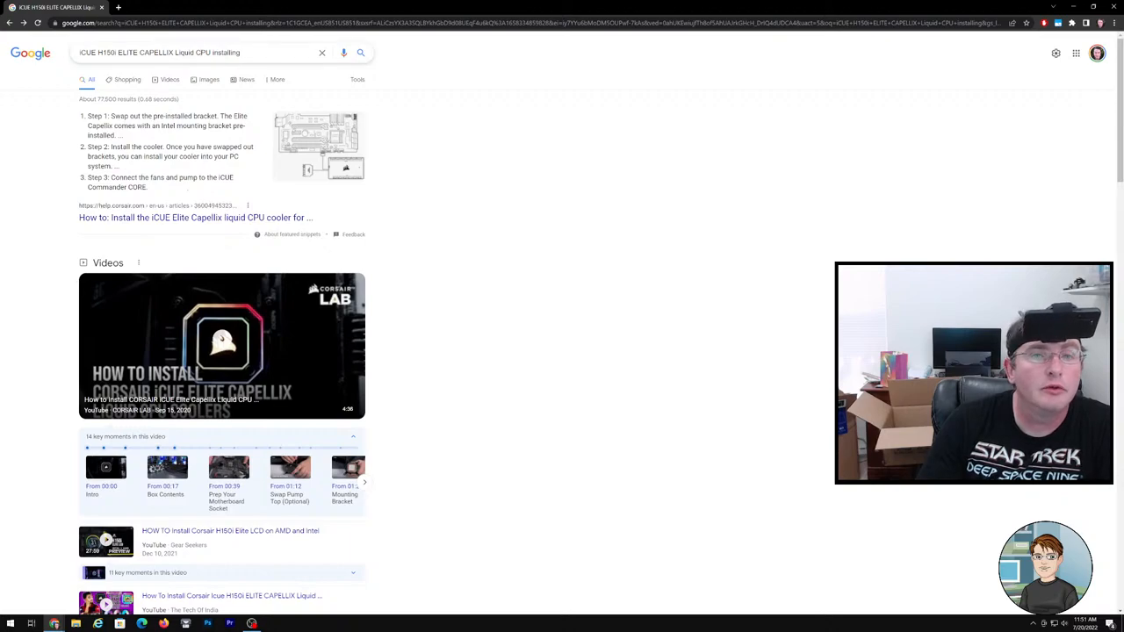
pyautogui.write('am4')
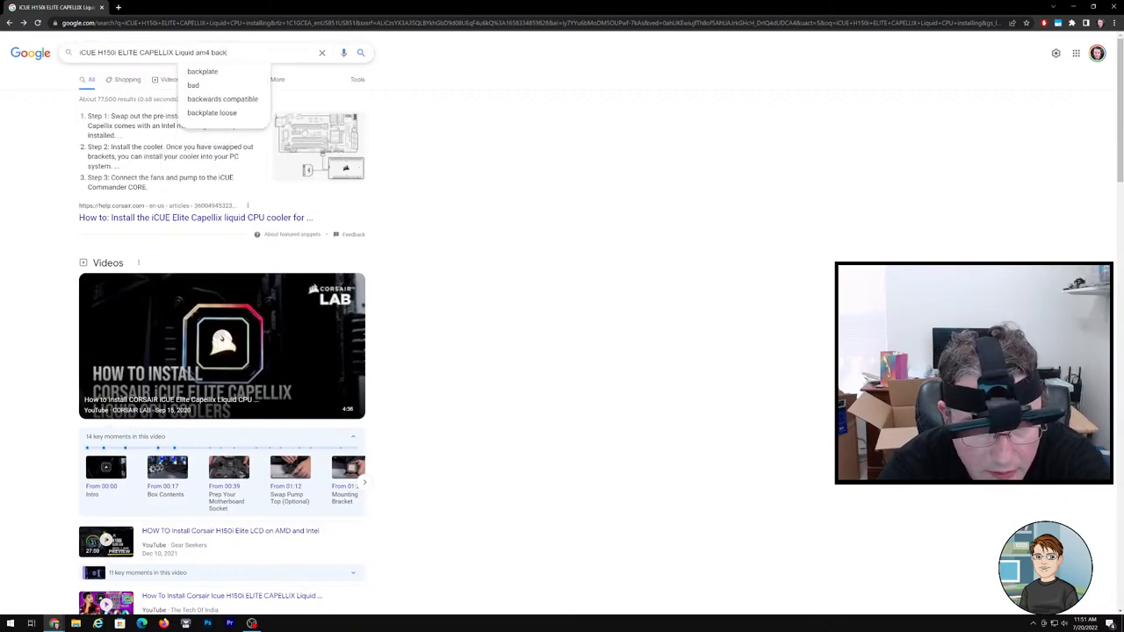
pyautogui.click(202, 71)
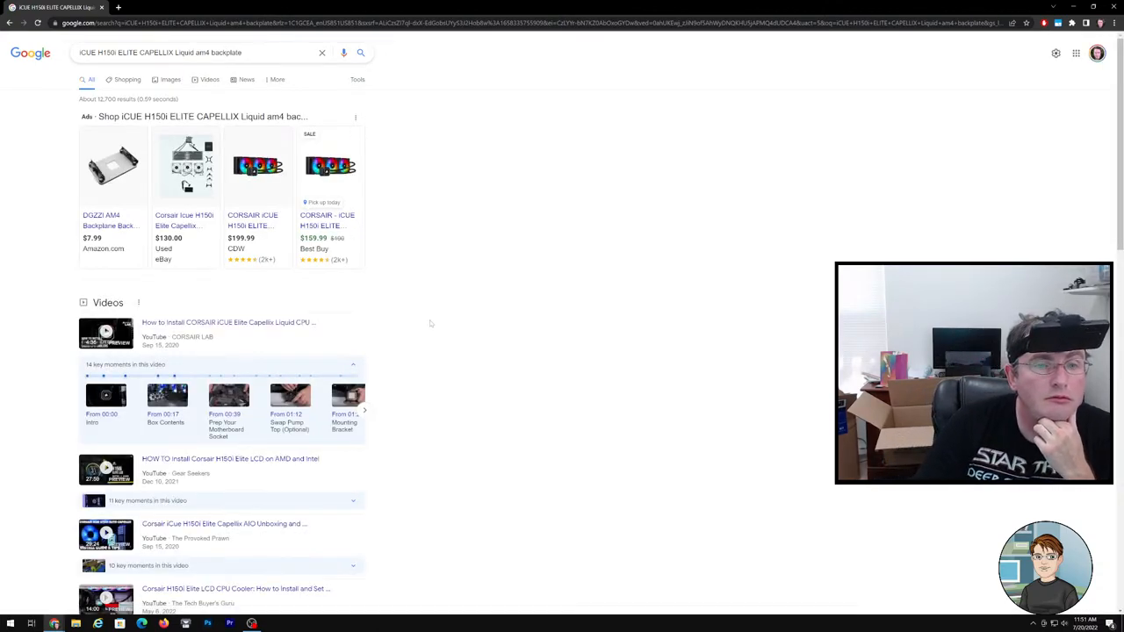
pyautogui.scroll(-3)
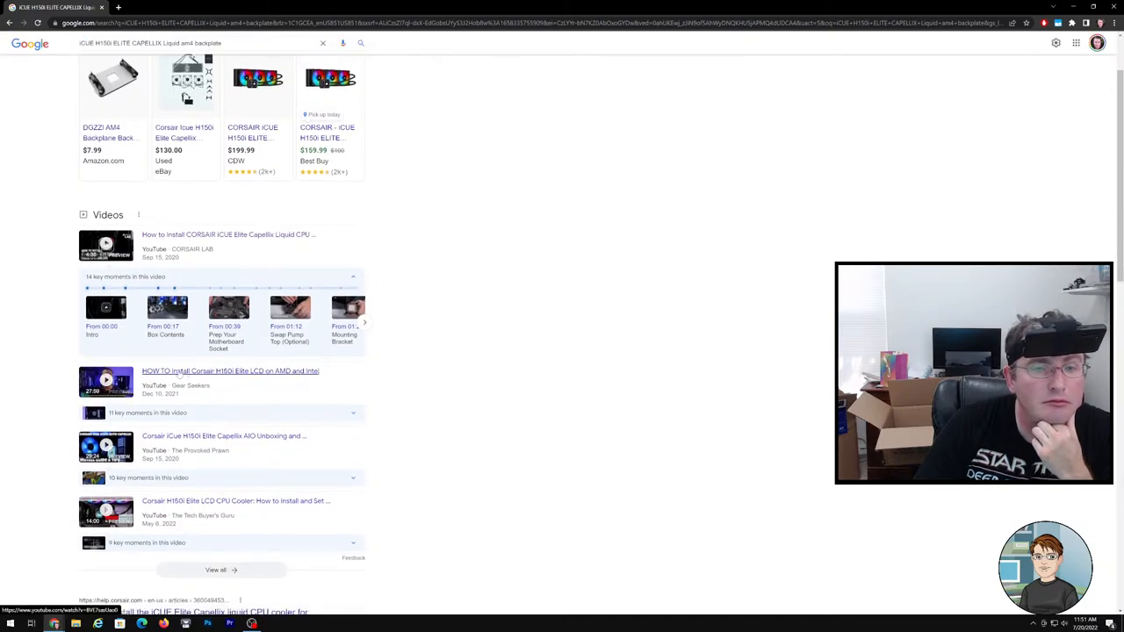
# Step: Open the 'HOW TO install Corsair H150i Elite LCD' video and seek to its AMD Installation chapter
pyautogui.click(230, 371)
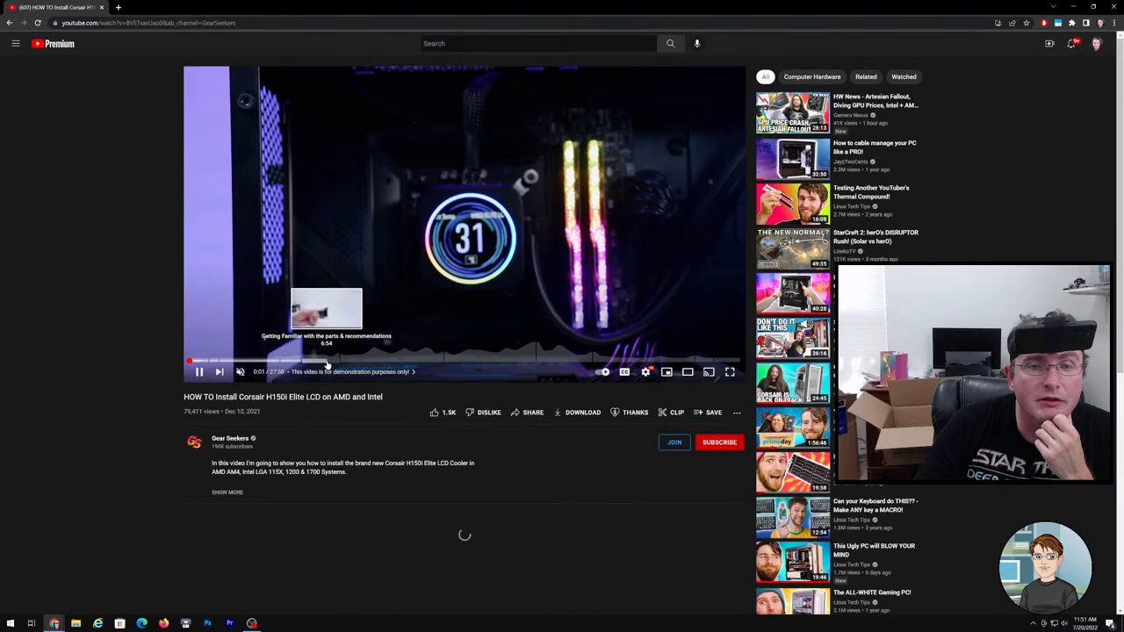
pyautogui.click(325, 362)
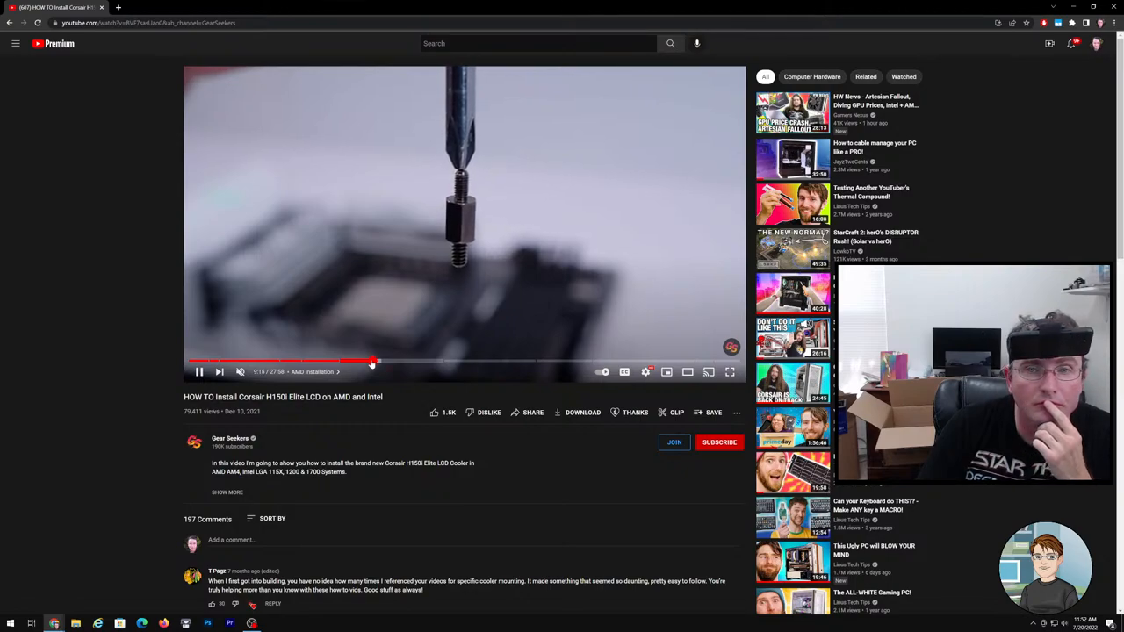
pyautogui.moveTo(378, 360)
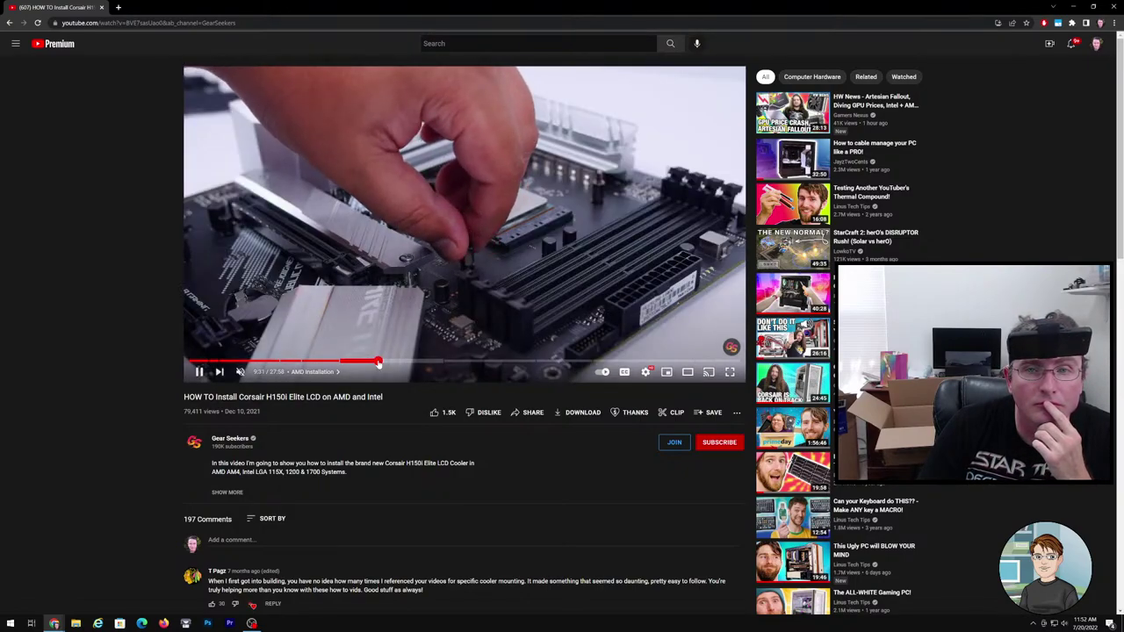
pyautogui.click(313, 373)
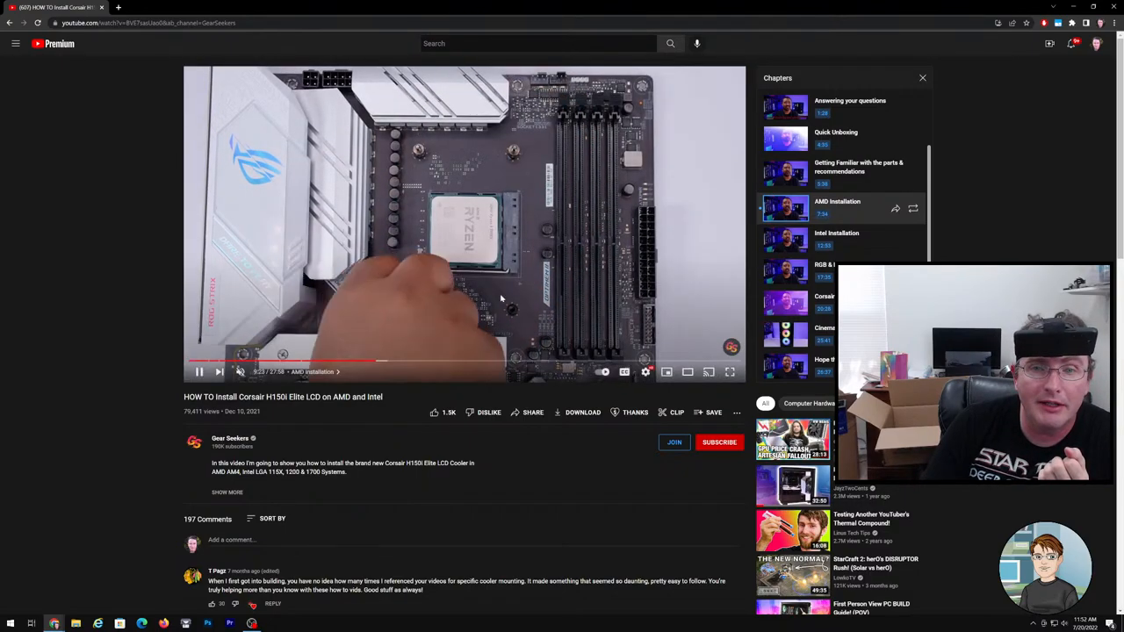
pyautogui.click(460, 225)
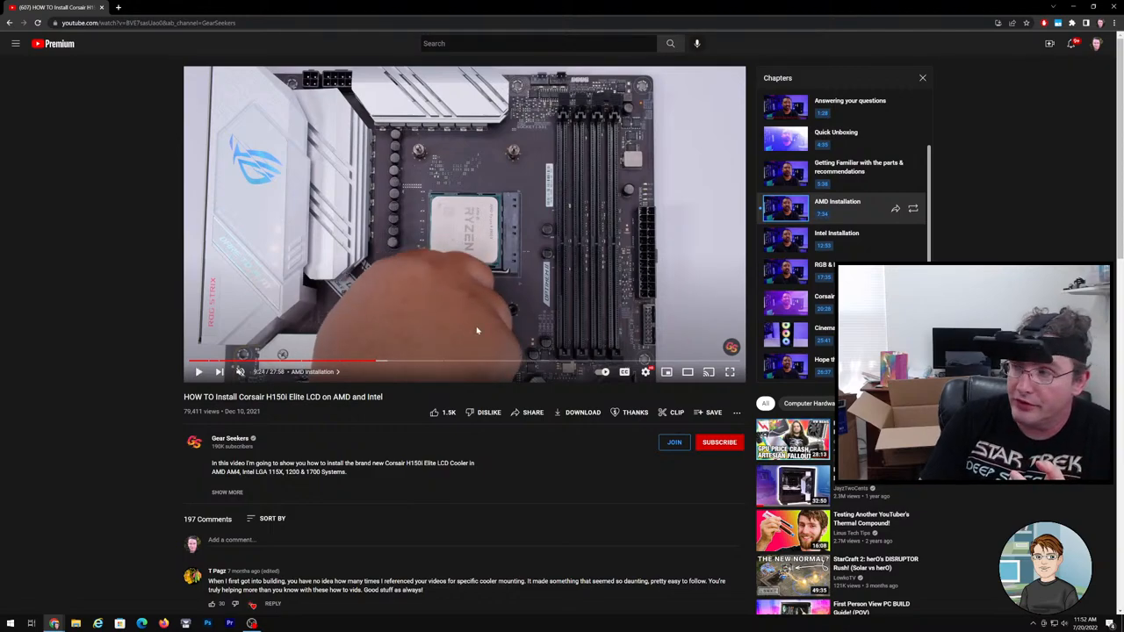